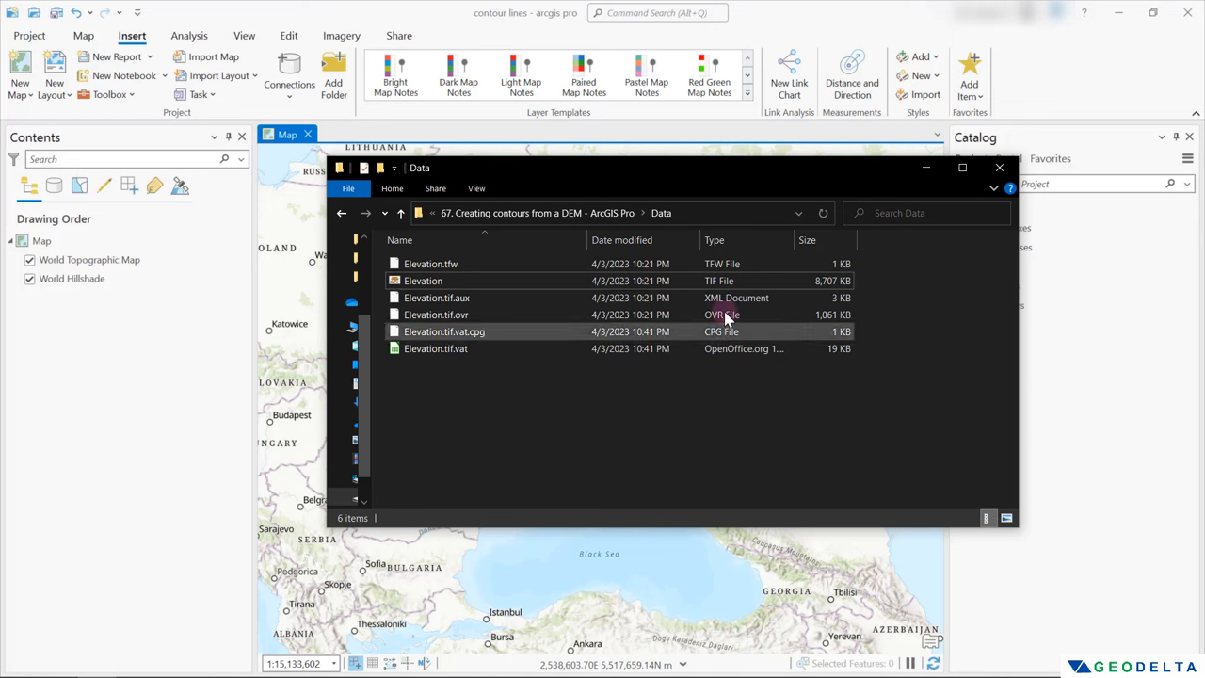
mouse_move(422, 281)
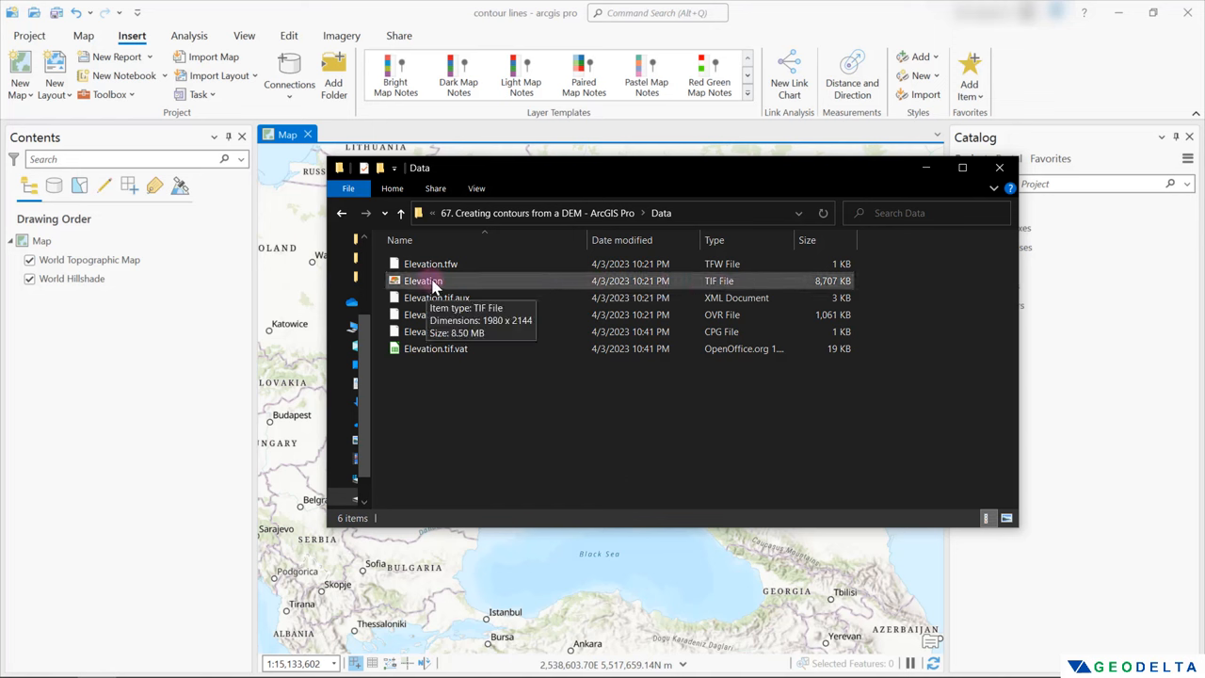
Step: Add Elevation.tif from the Data folder to the map
click(422, 280)
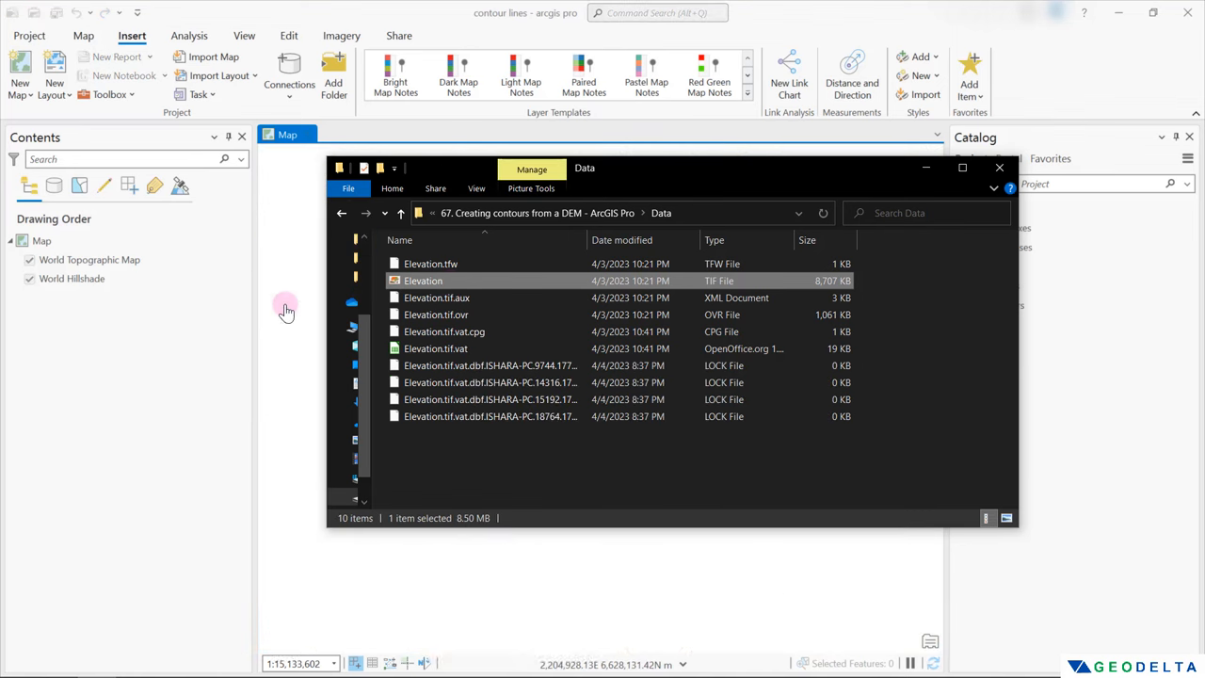
double_click(423, 280)
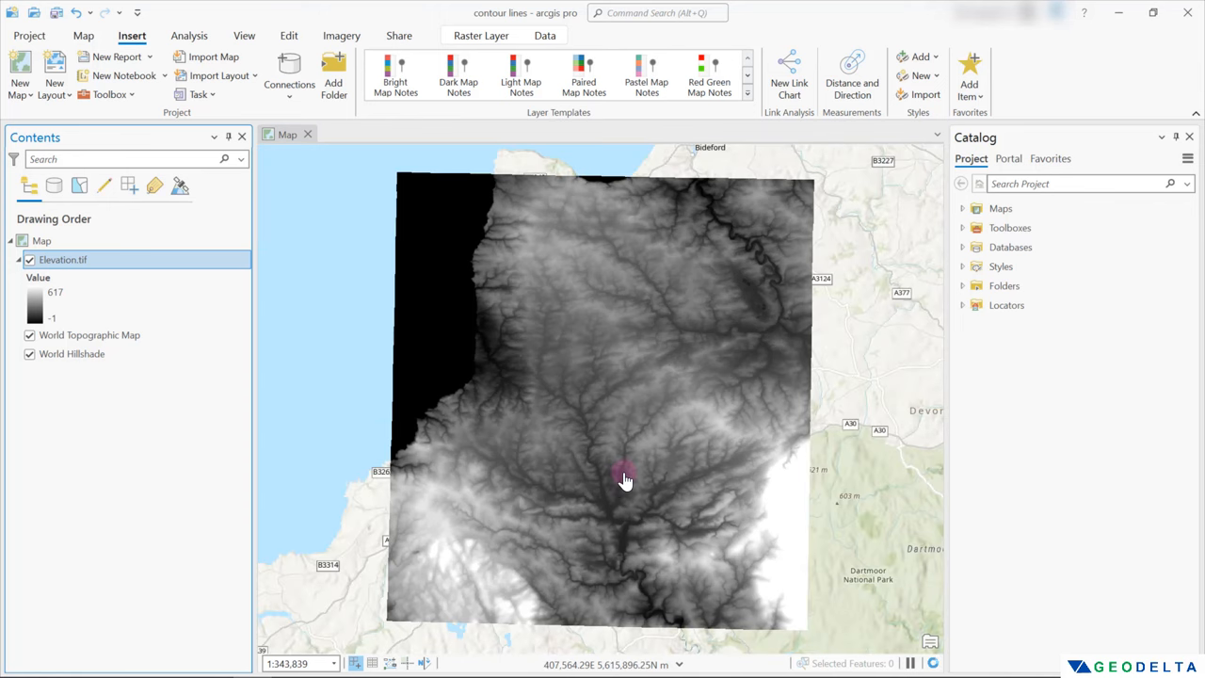
Step: Symbolize Elevation with the orange-green-blue color scheme, inverted so lowlands are blue
scroll(down, 3)
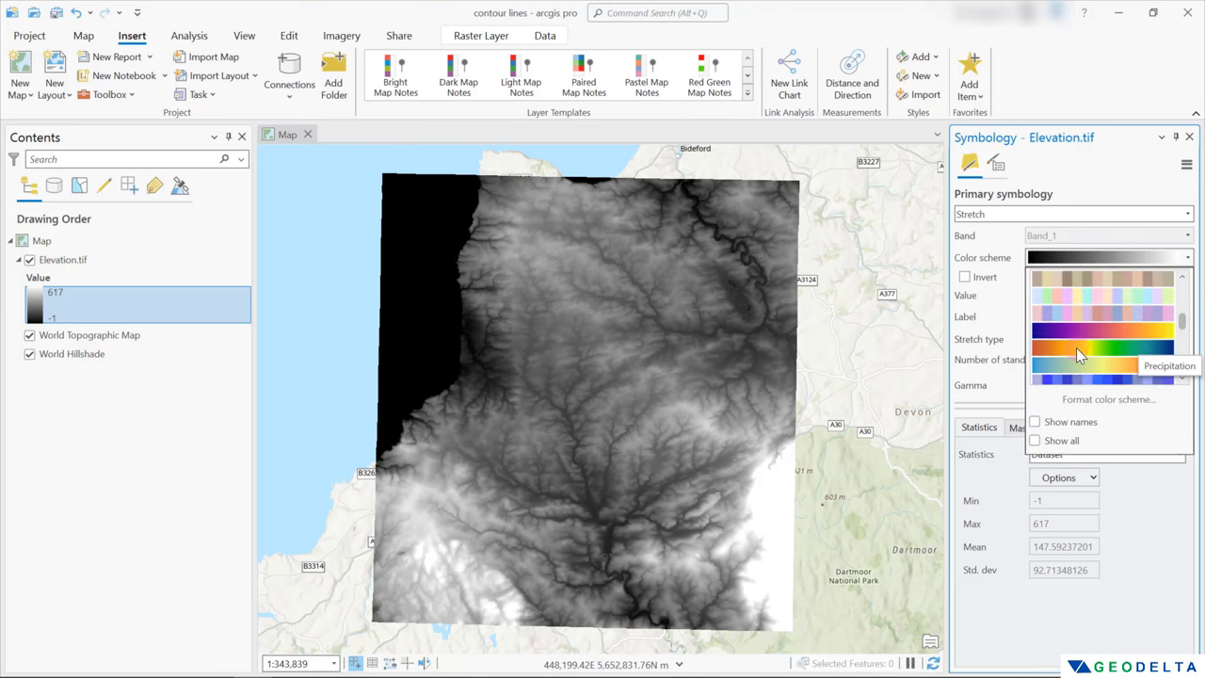
click(1102, 353)
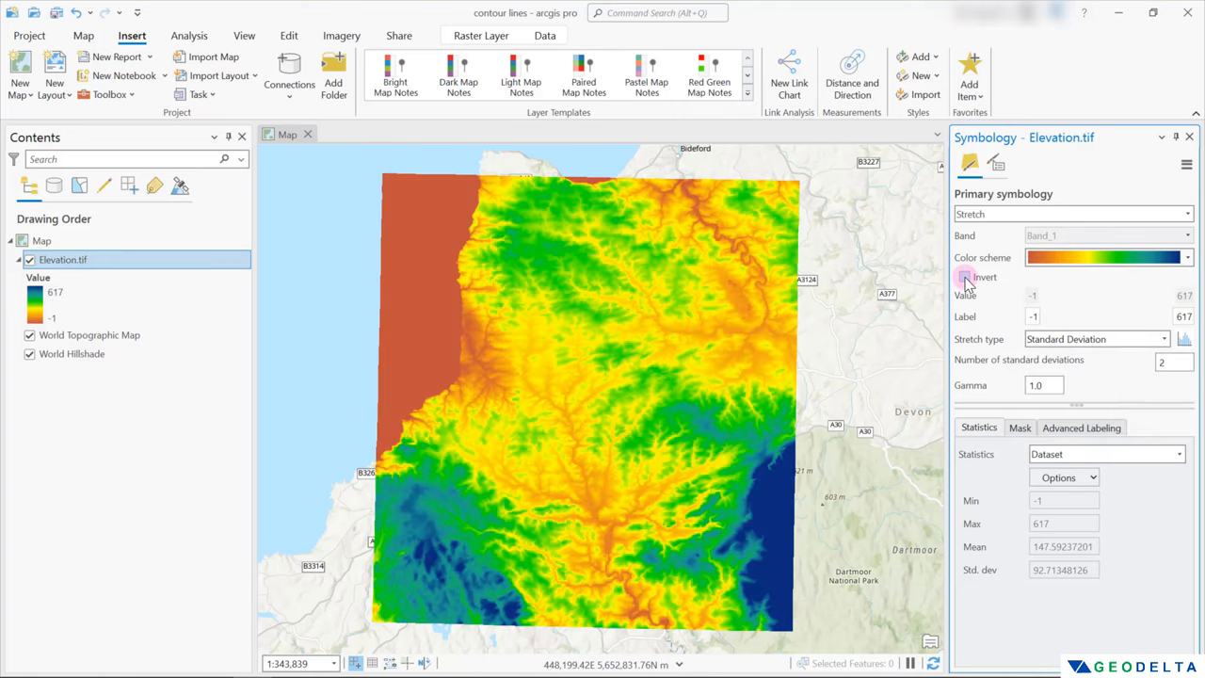
click(965, 277)
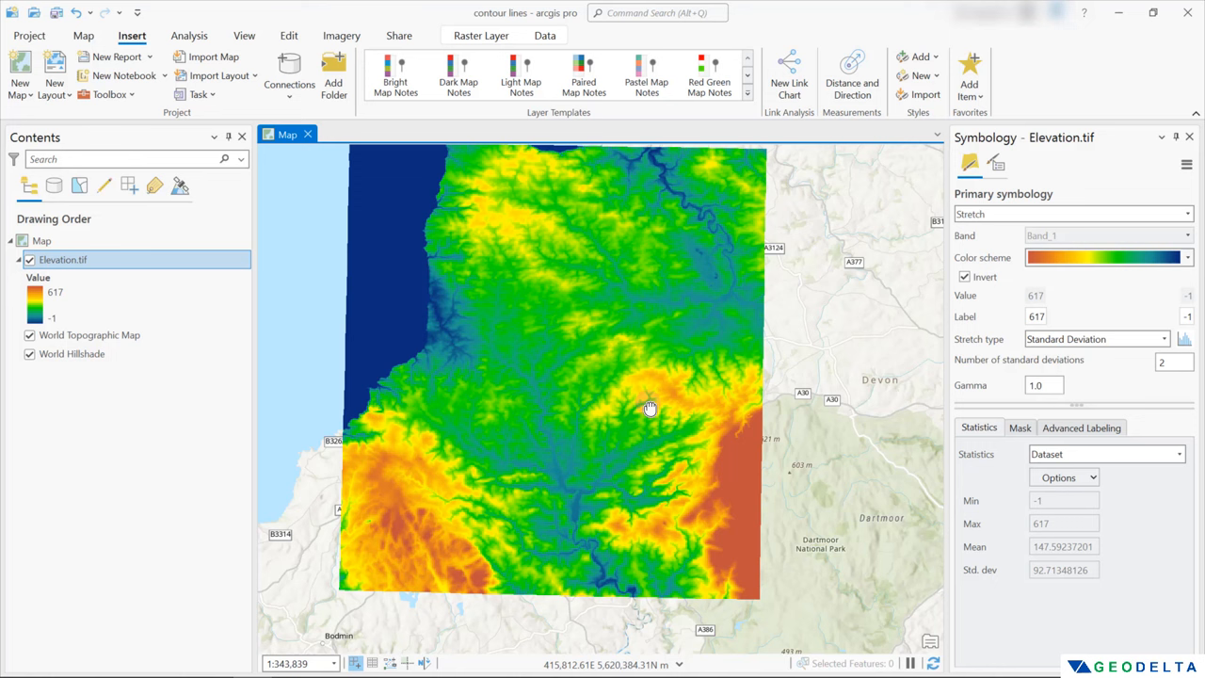
mouse_move(581, 525)
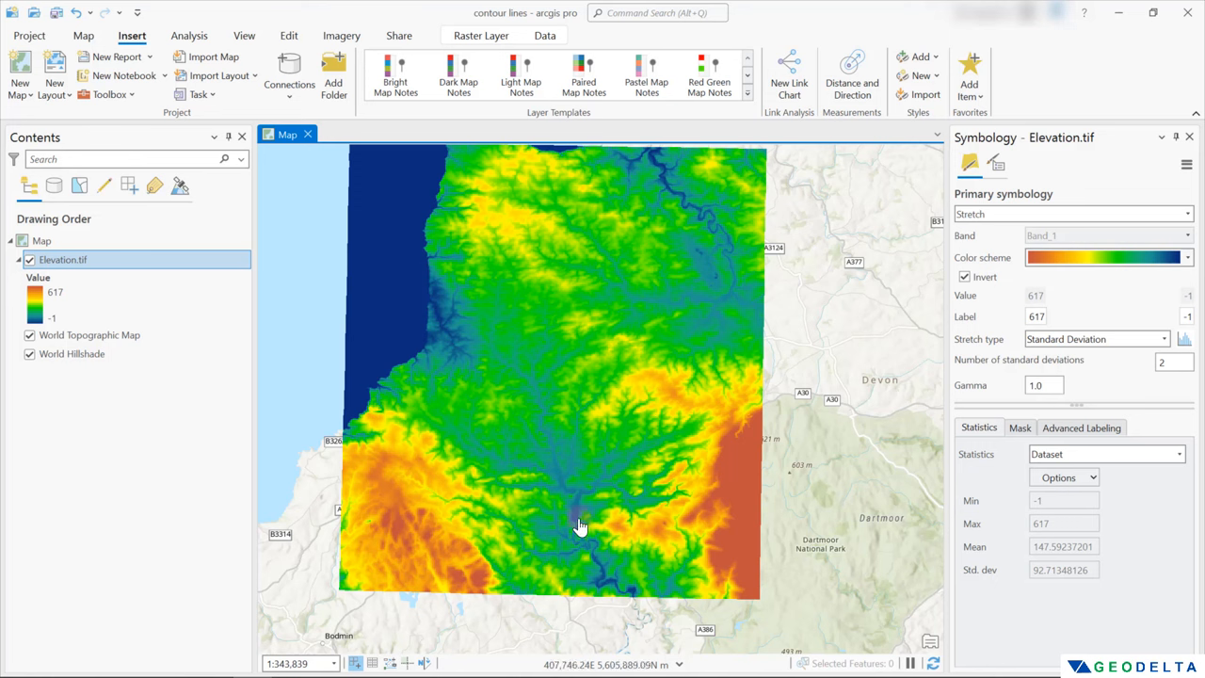
mouse_move(629, 596)
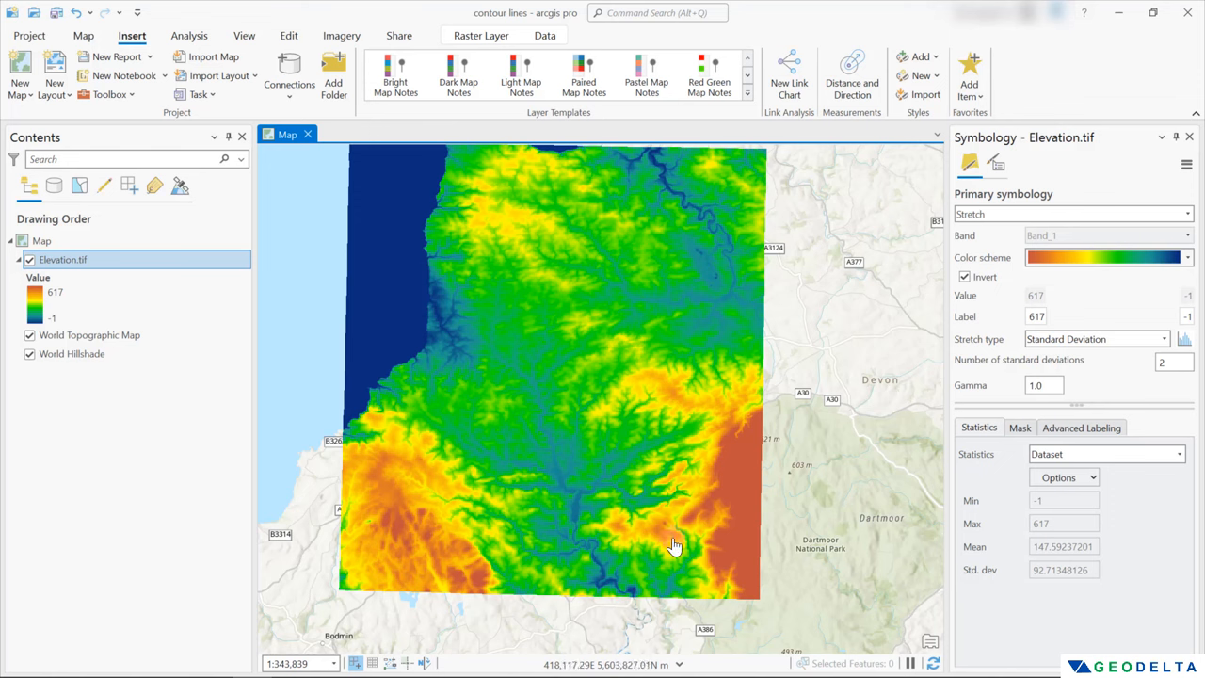
mouse_move(752, 455)
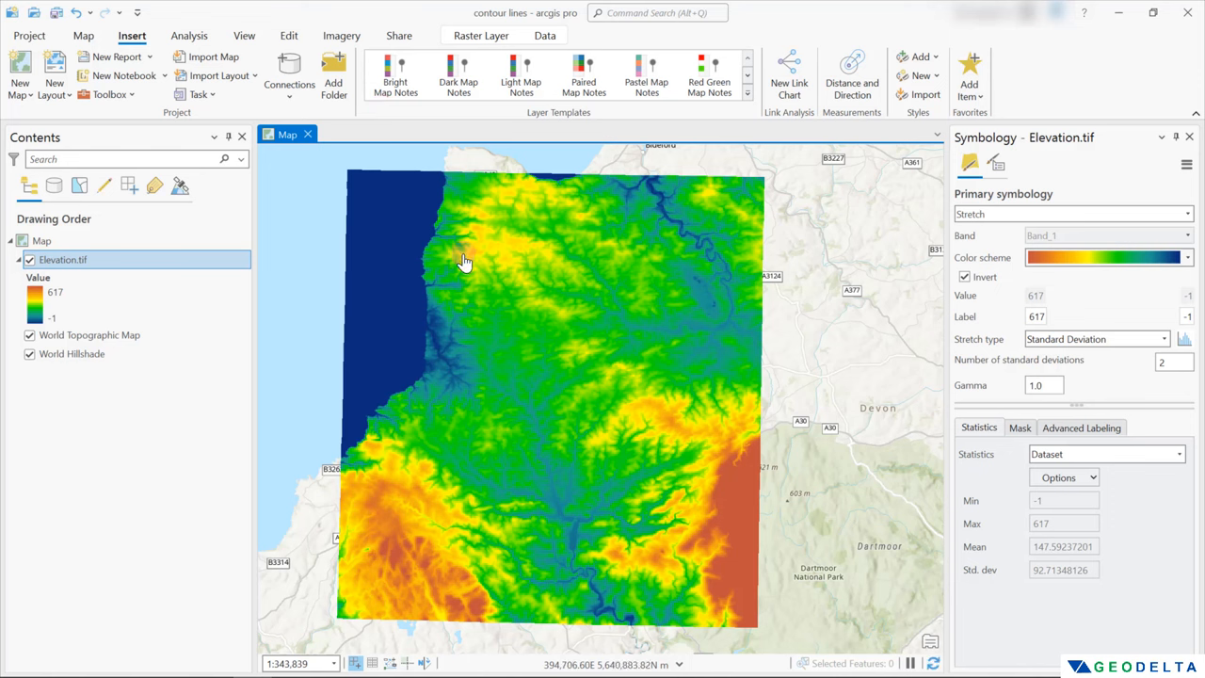
mouse_move(189, 36)
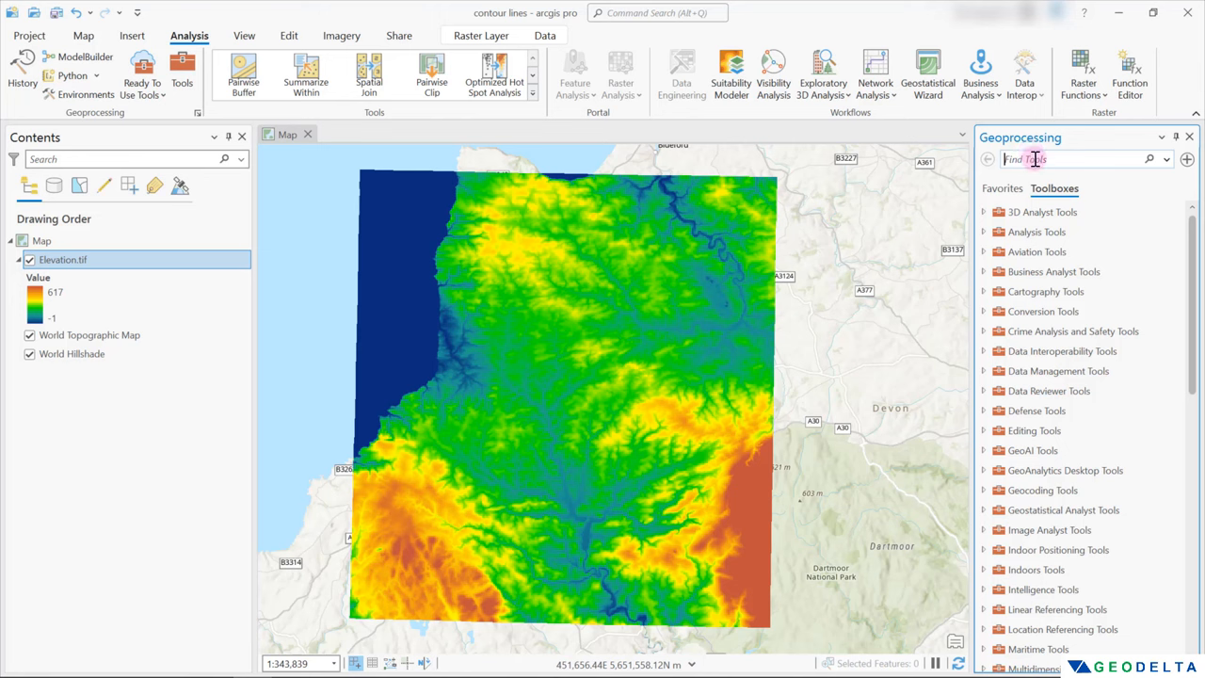
Step: Search the Geoprocessing pane for 'contour' to find the Contour tool
text(contour)
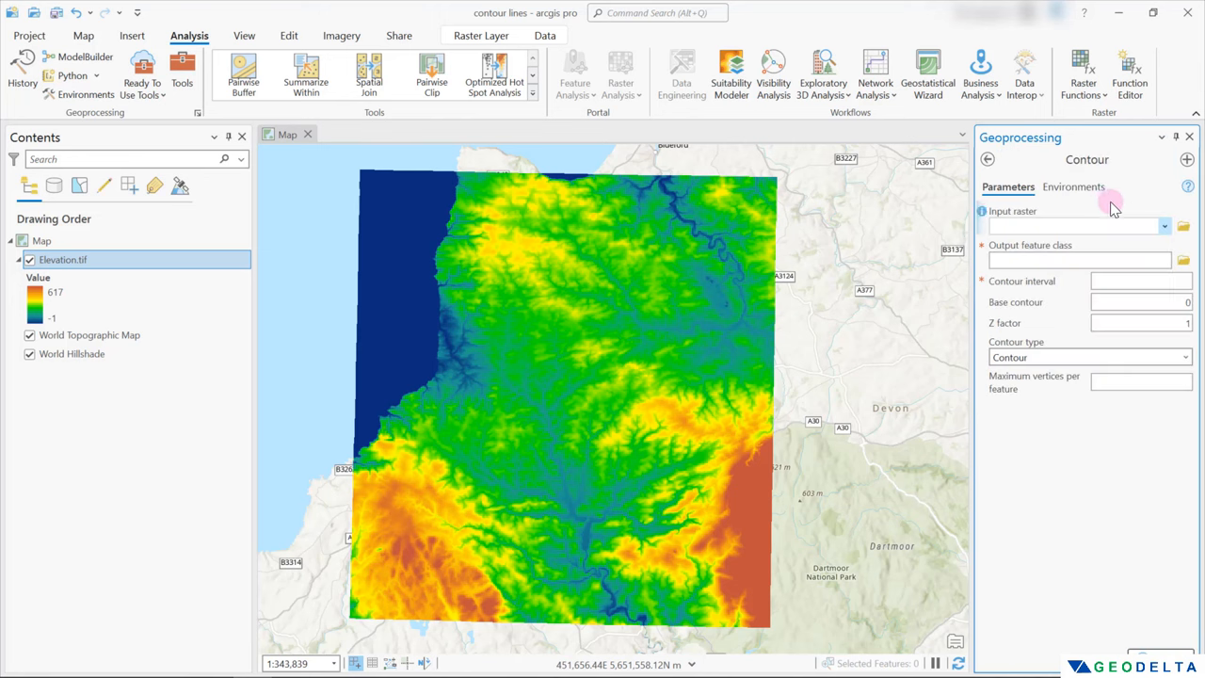
Step: Set Elevation.tif as the Contour tool's input raster
click(1073, 226)
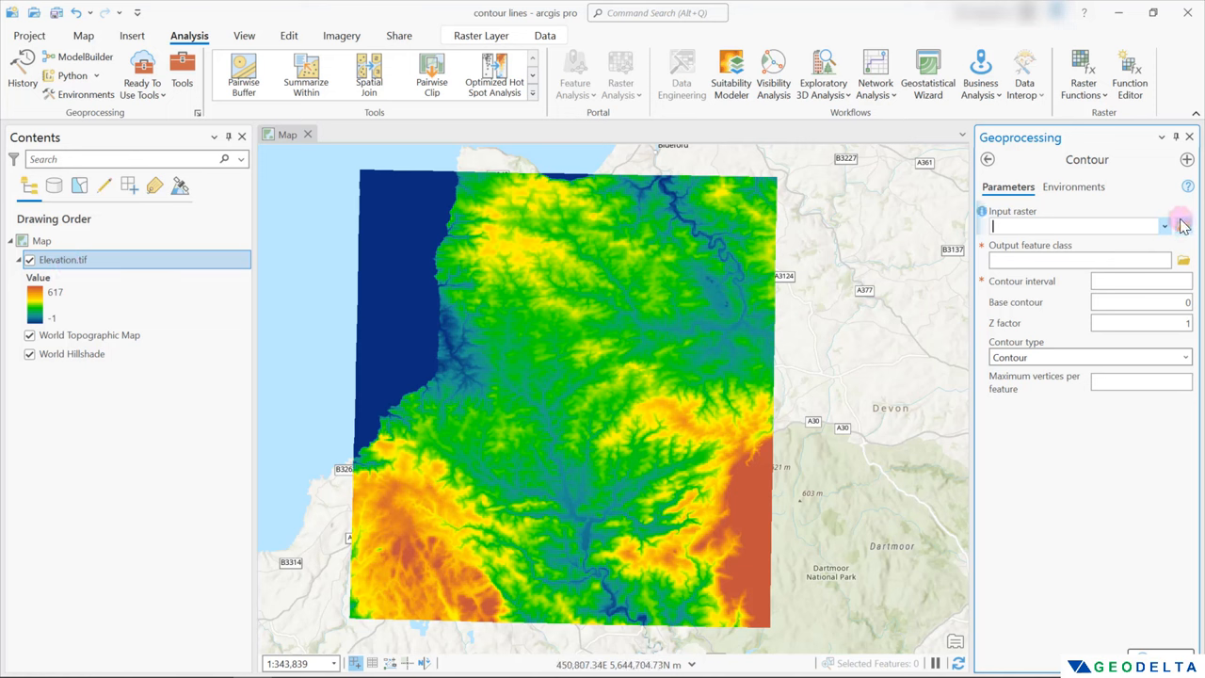
click(1165, 226)
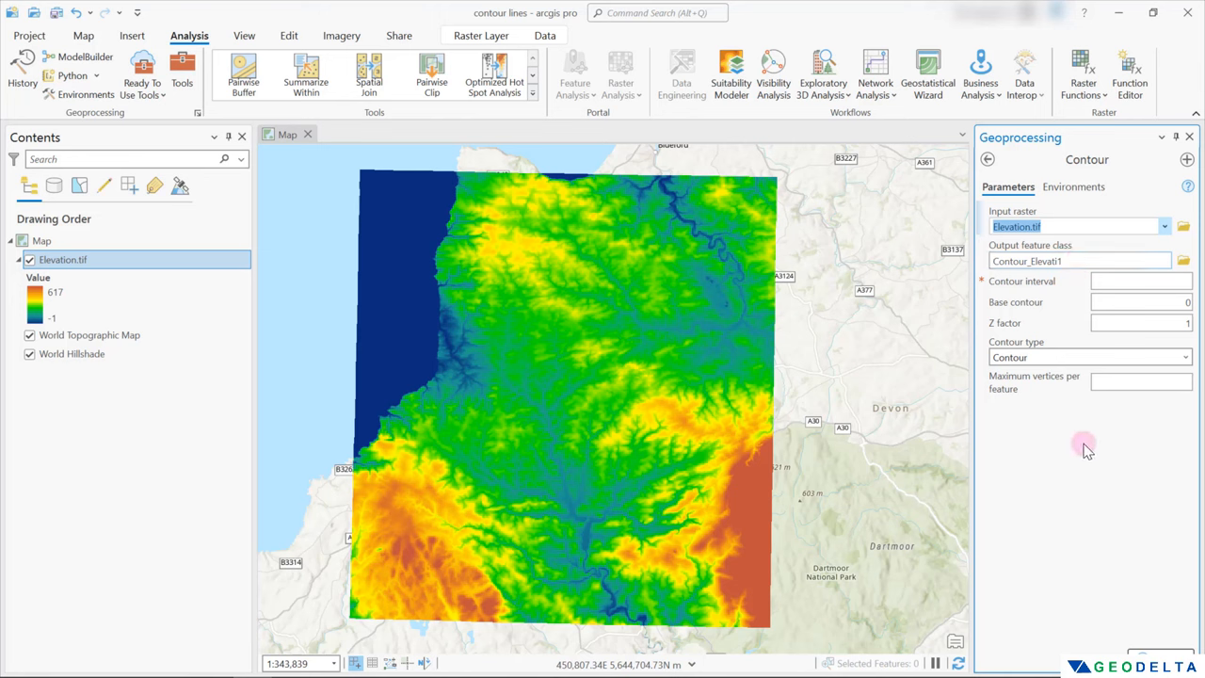
click(1079, 261)
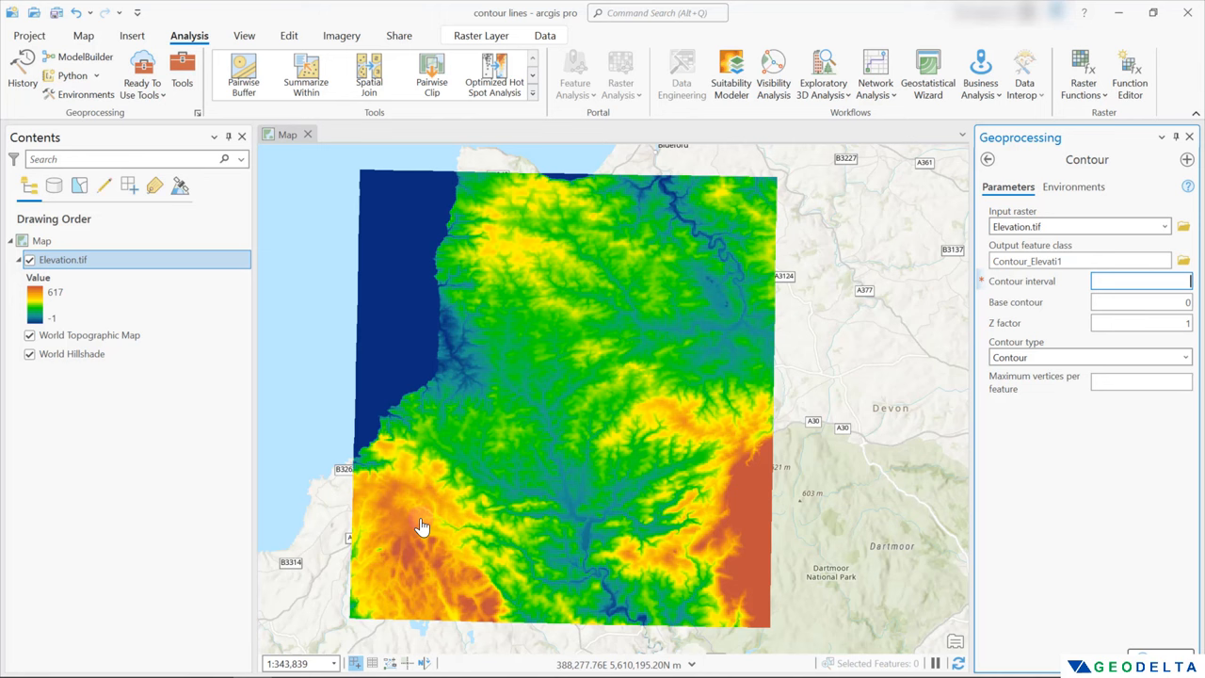
mouse_move(739, 471)
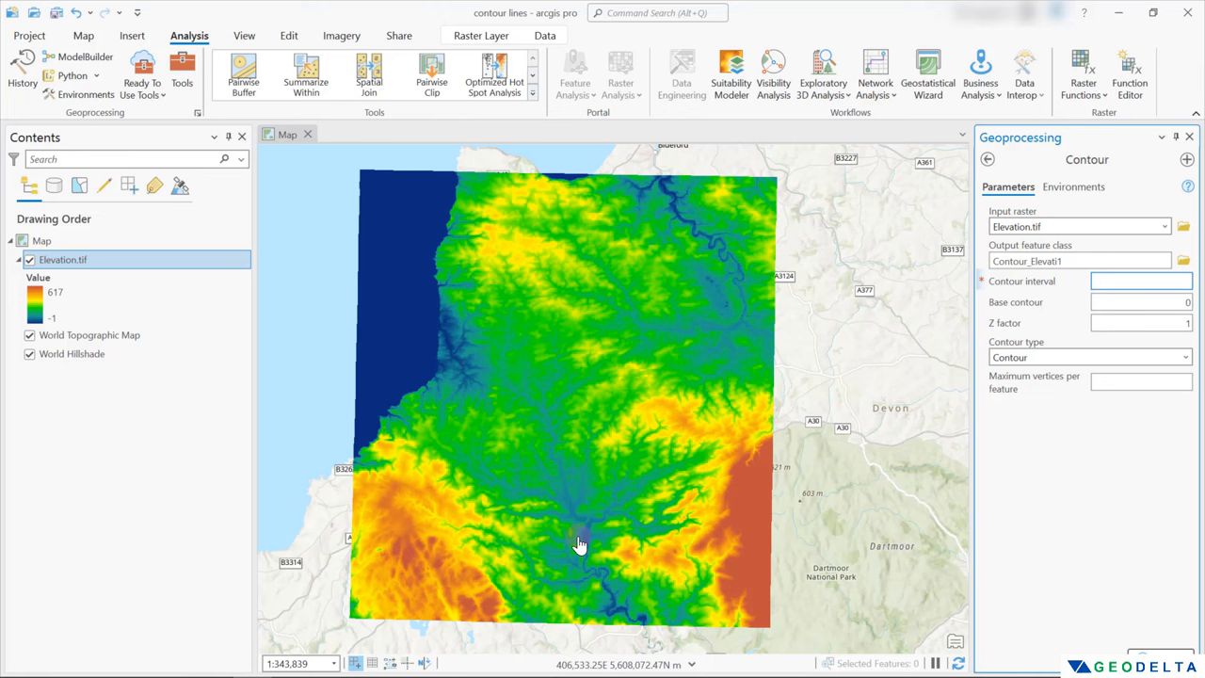
mouse_move(1007, 395)
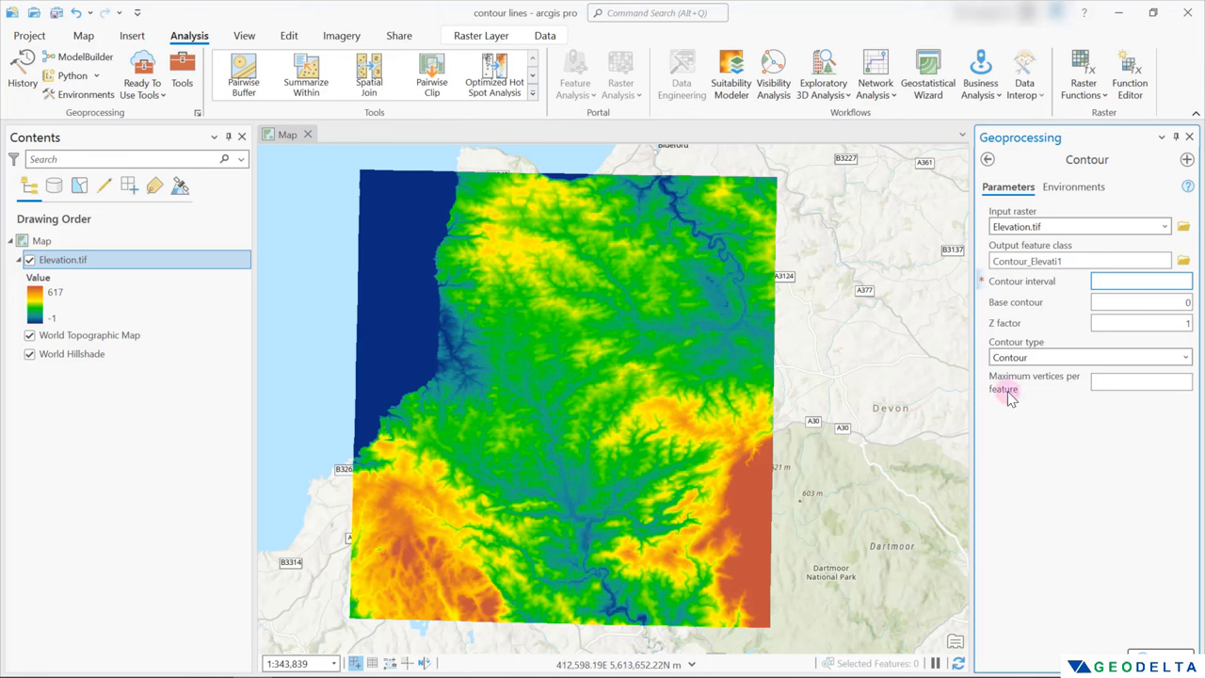
Step: Set a 100 contour interval with Contour output type, and run the tool
click(1141, 281)
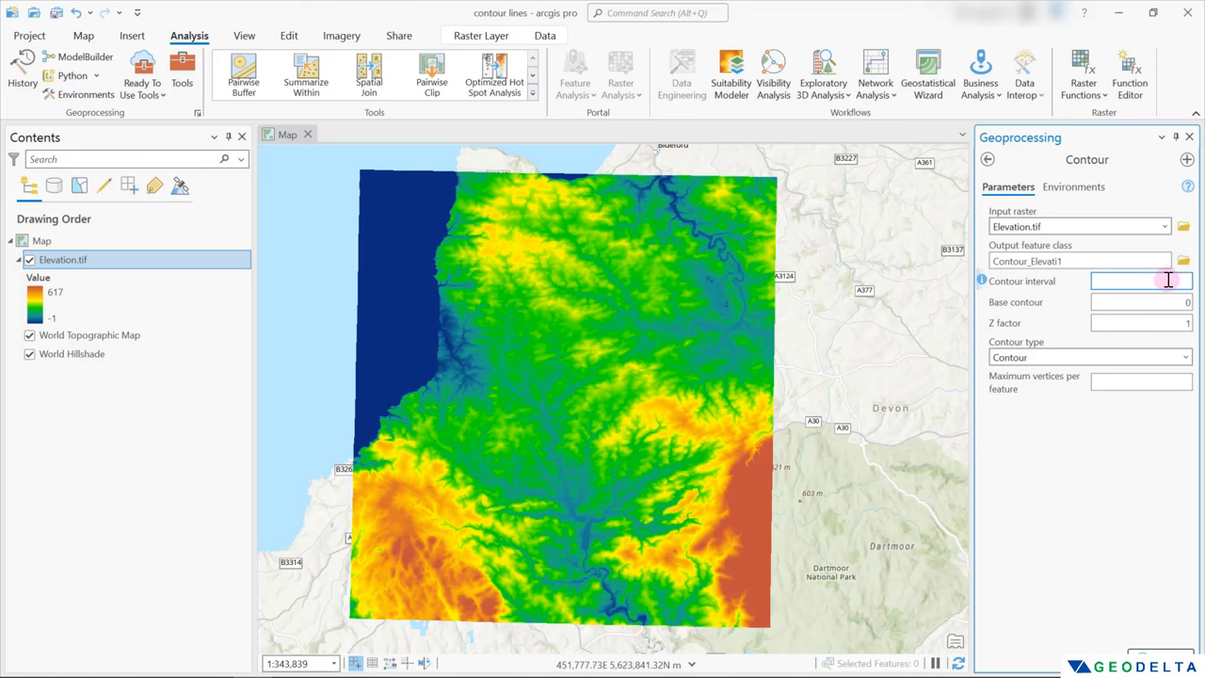
text(100)
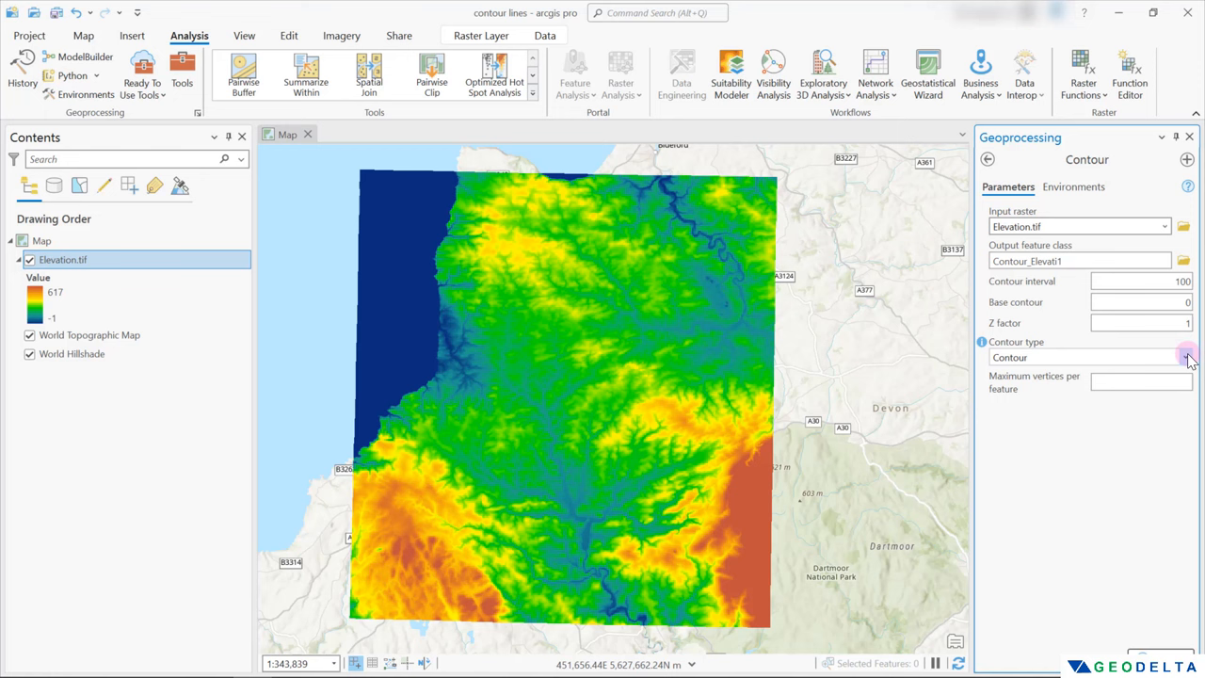
click(1187, 358)
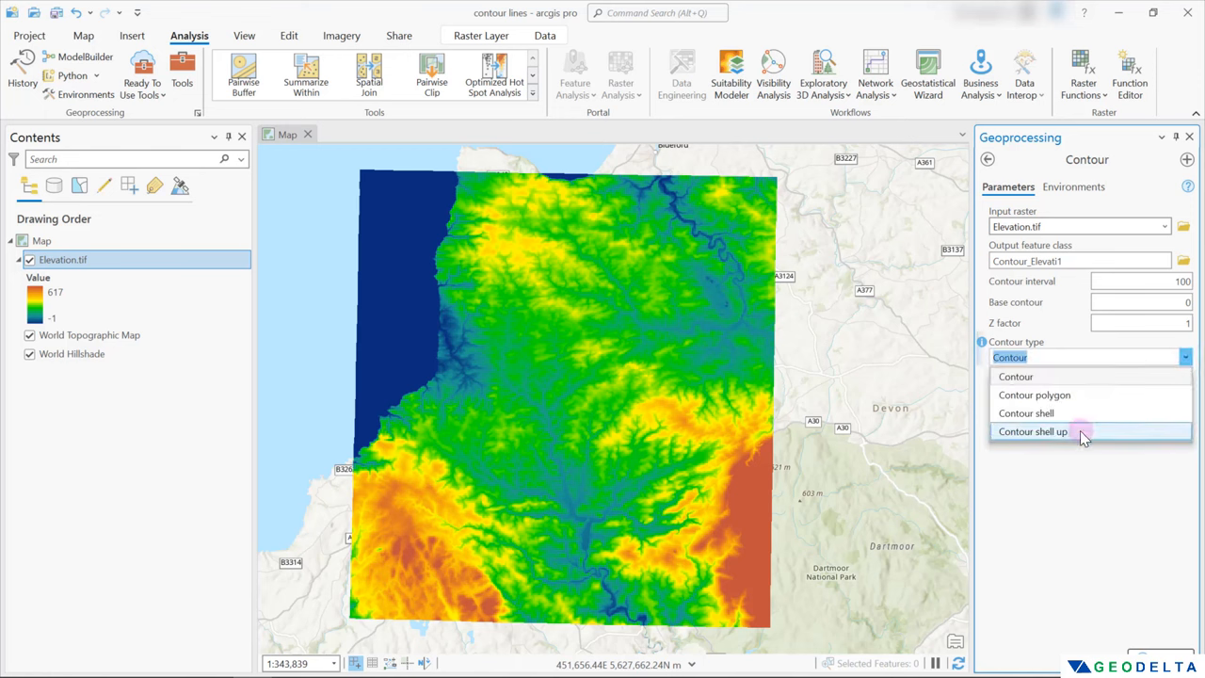
mouse_move(1077, 376)
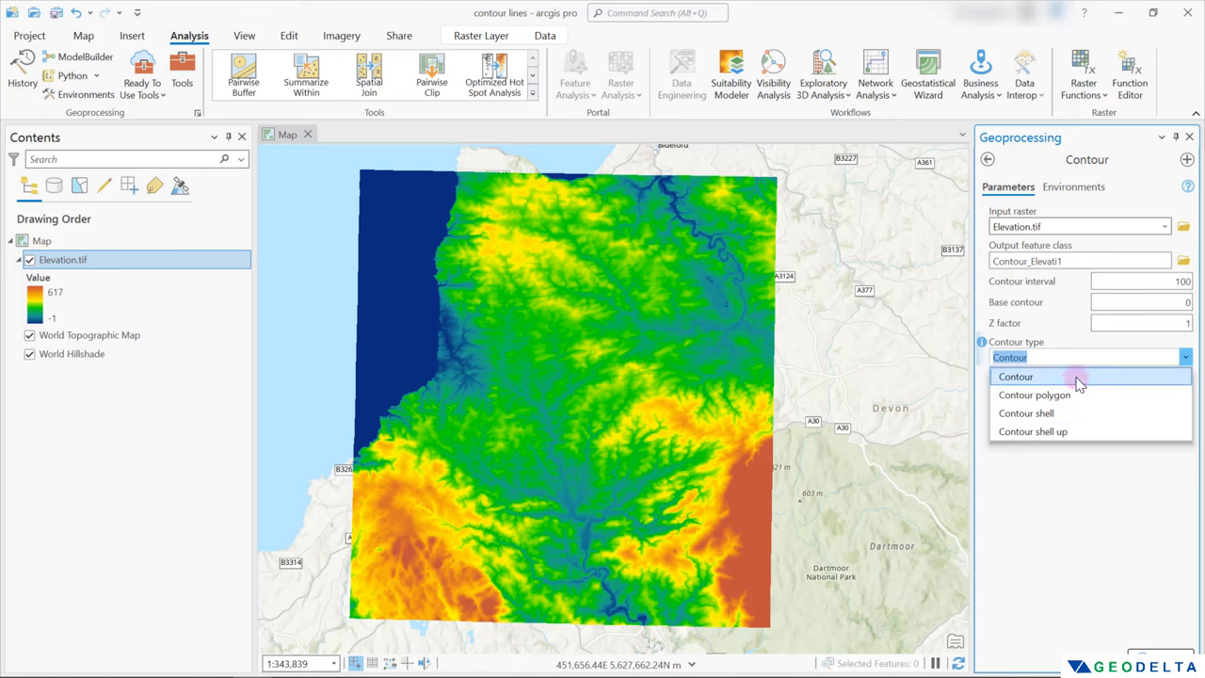
click(1016, 375)
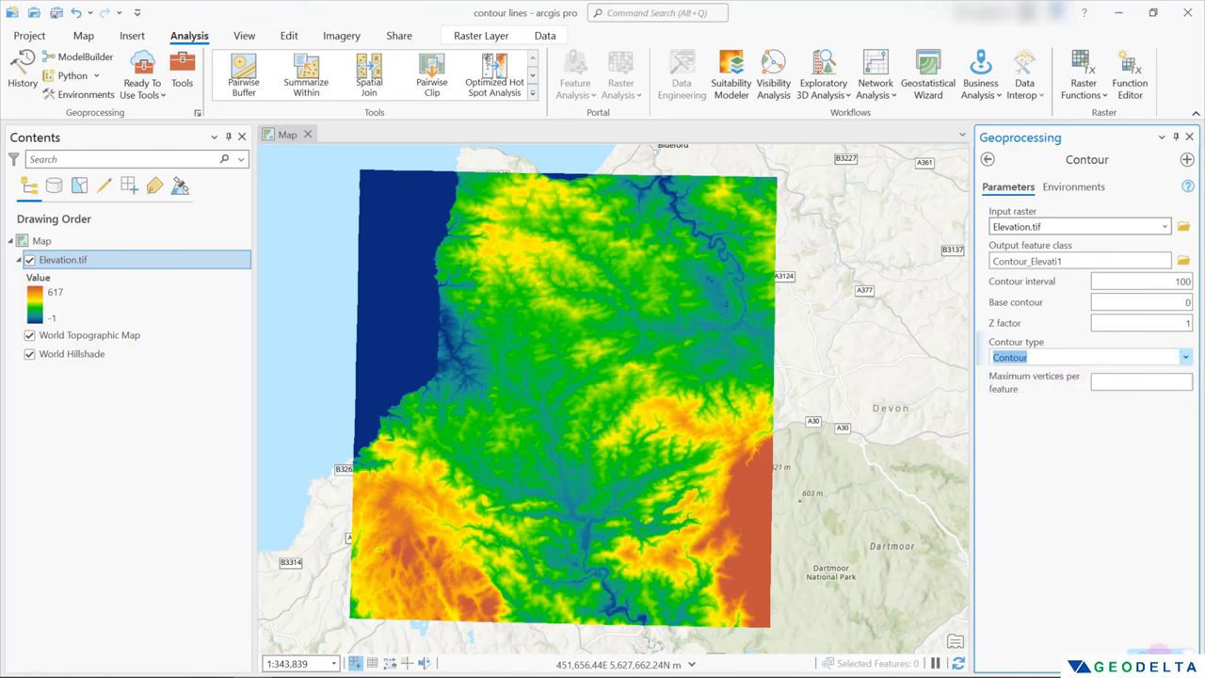
click(1163, 606)
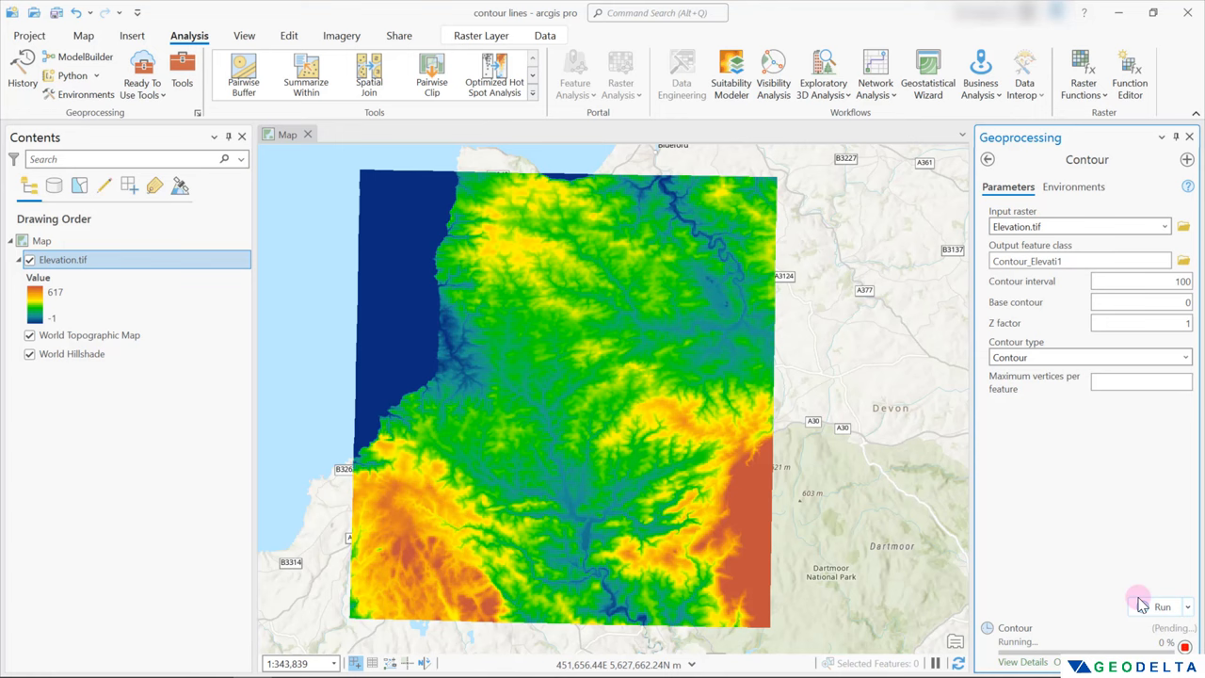
Step: Hide the Elevation.tif layer and zoom in on the Contour_Elevati1 lines
click(1161, 606)
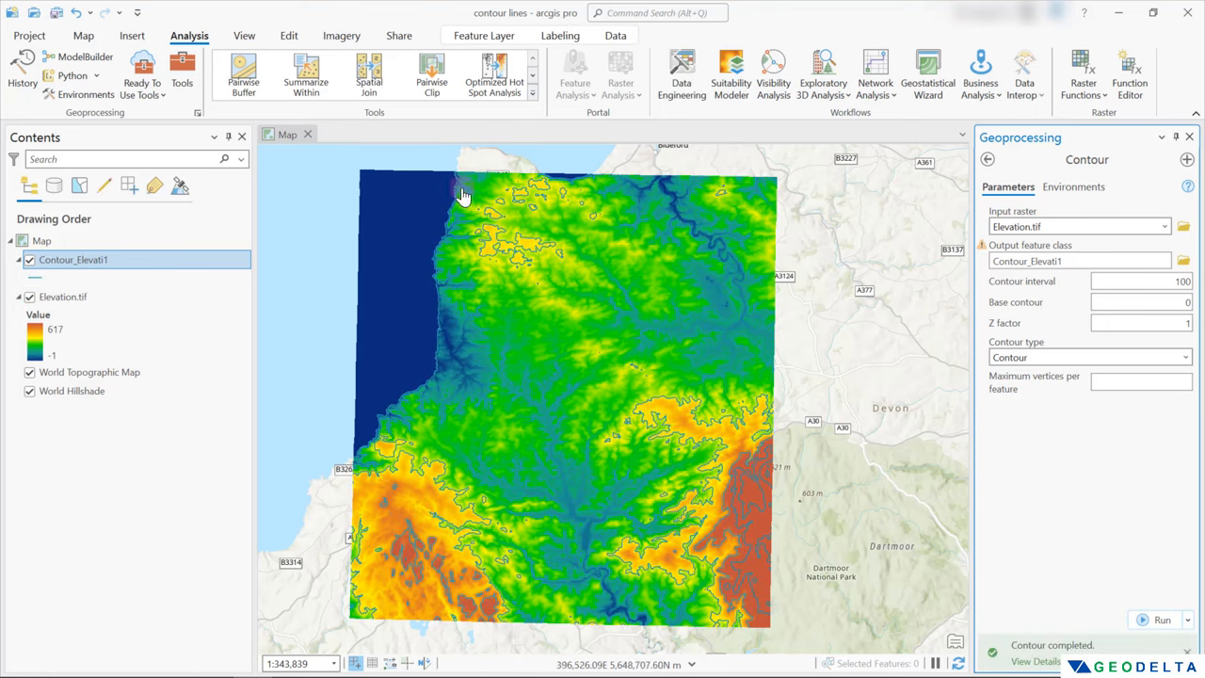
click(29, 297)
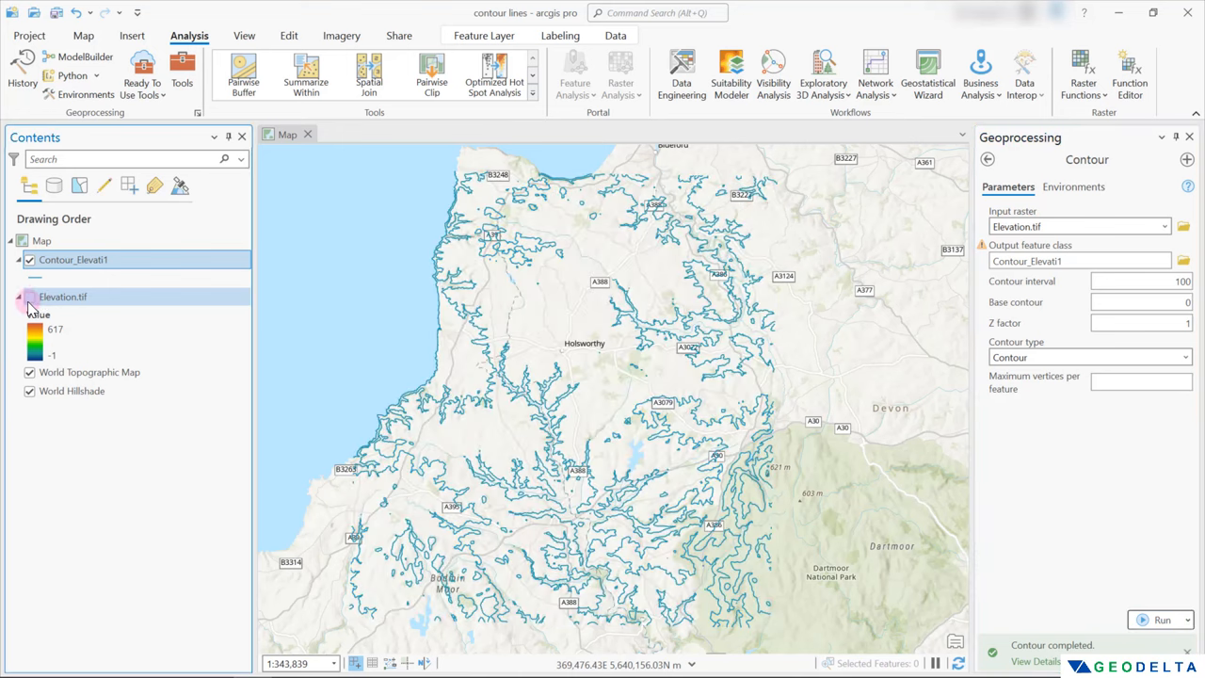
click(29, 296)
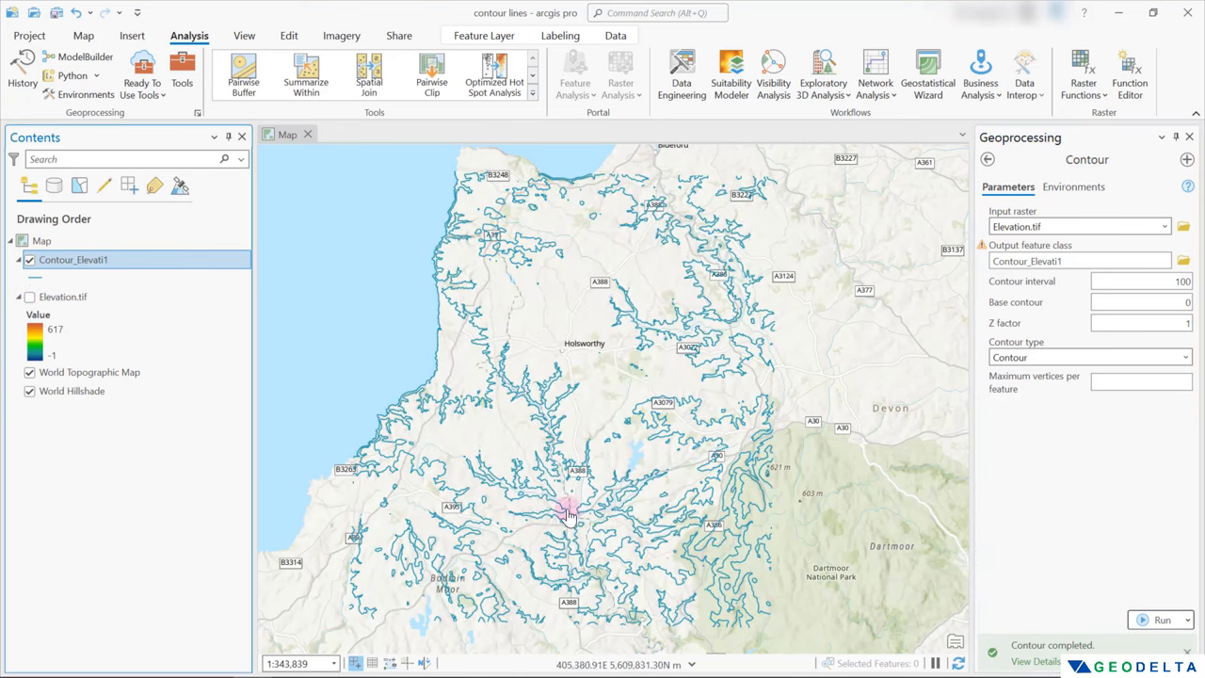
scroll(up, 3)
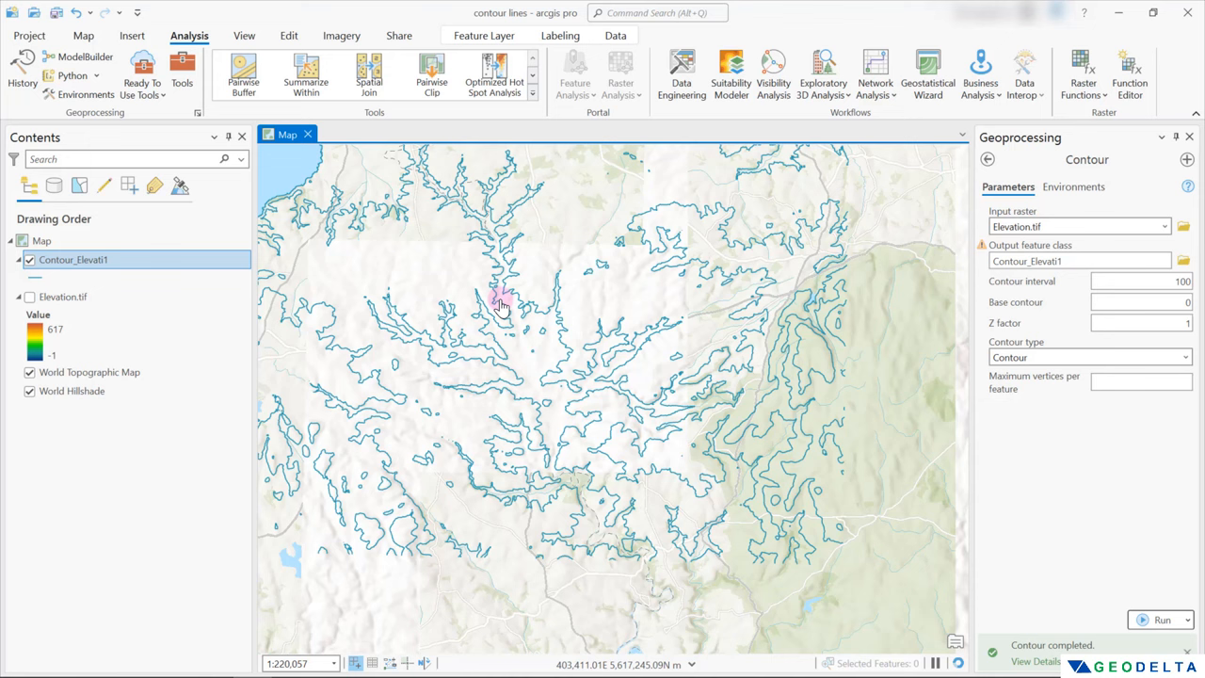
click(82, 35)
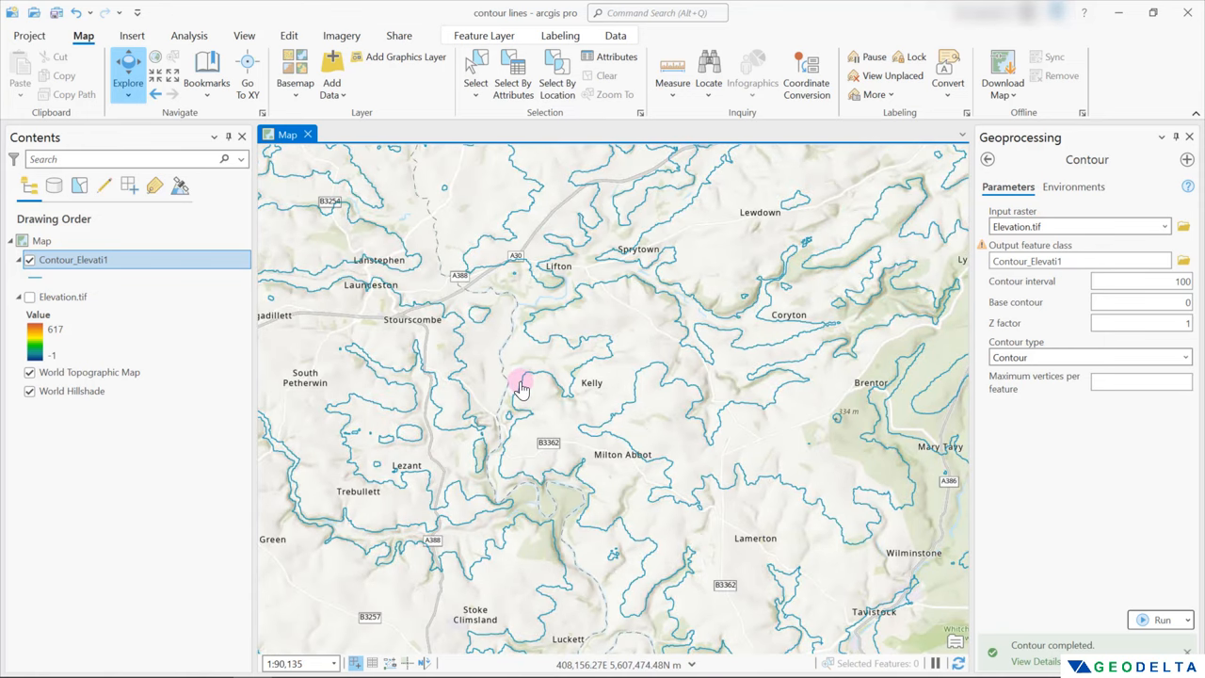
click(522, 386)
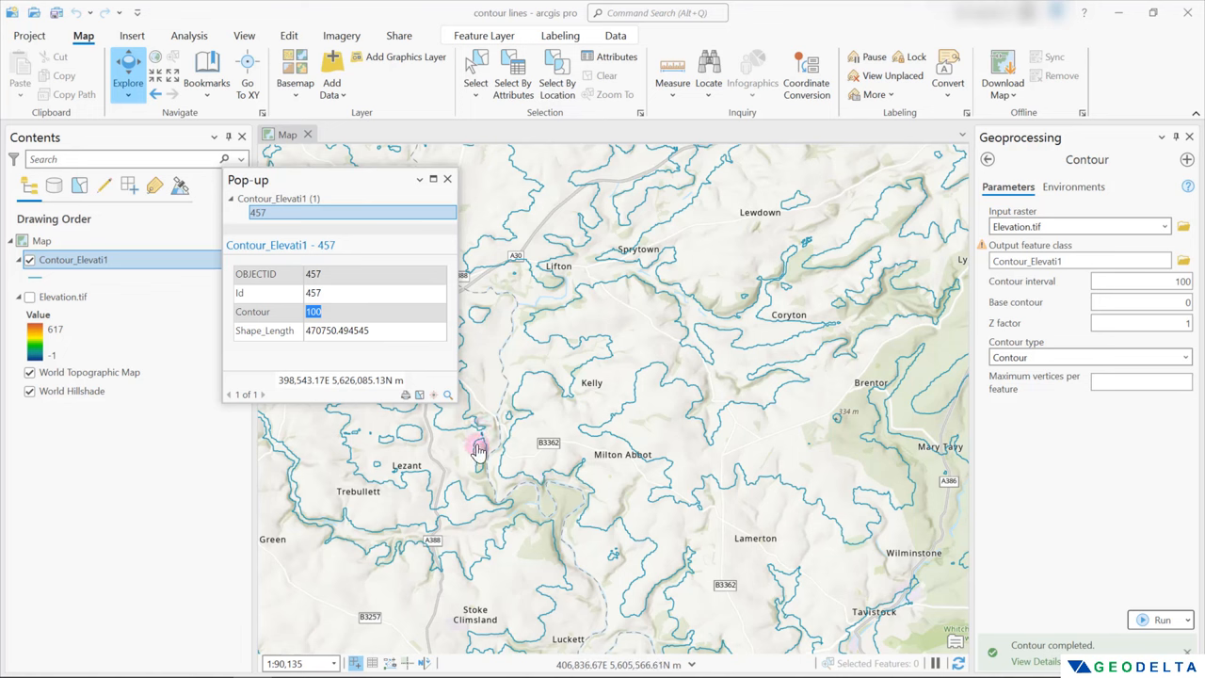
click(478, 450)
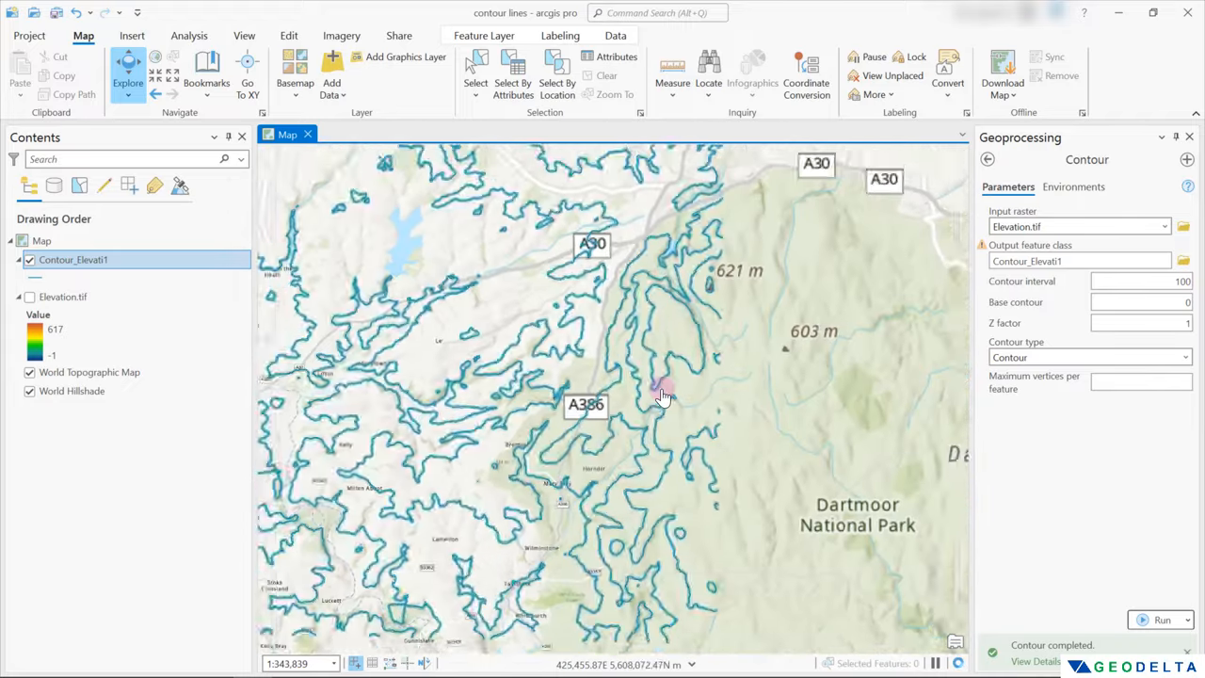
scroll(up, 3)
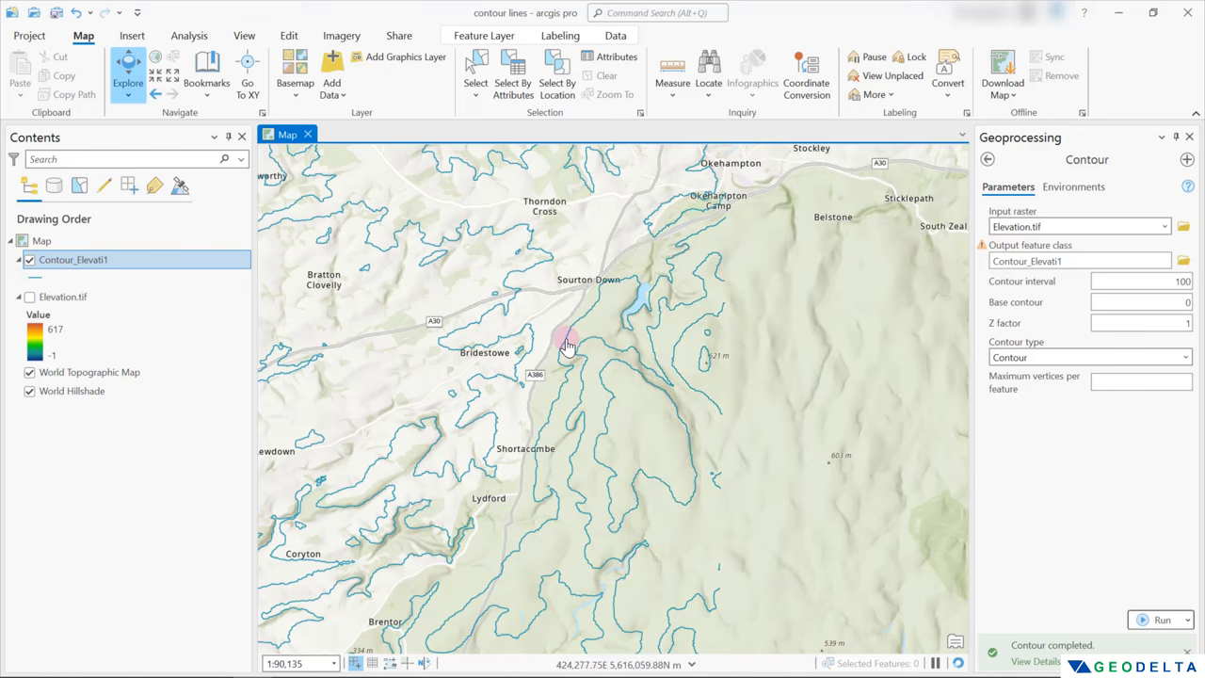
click(565, 341)
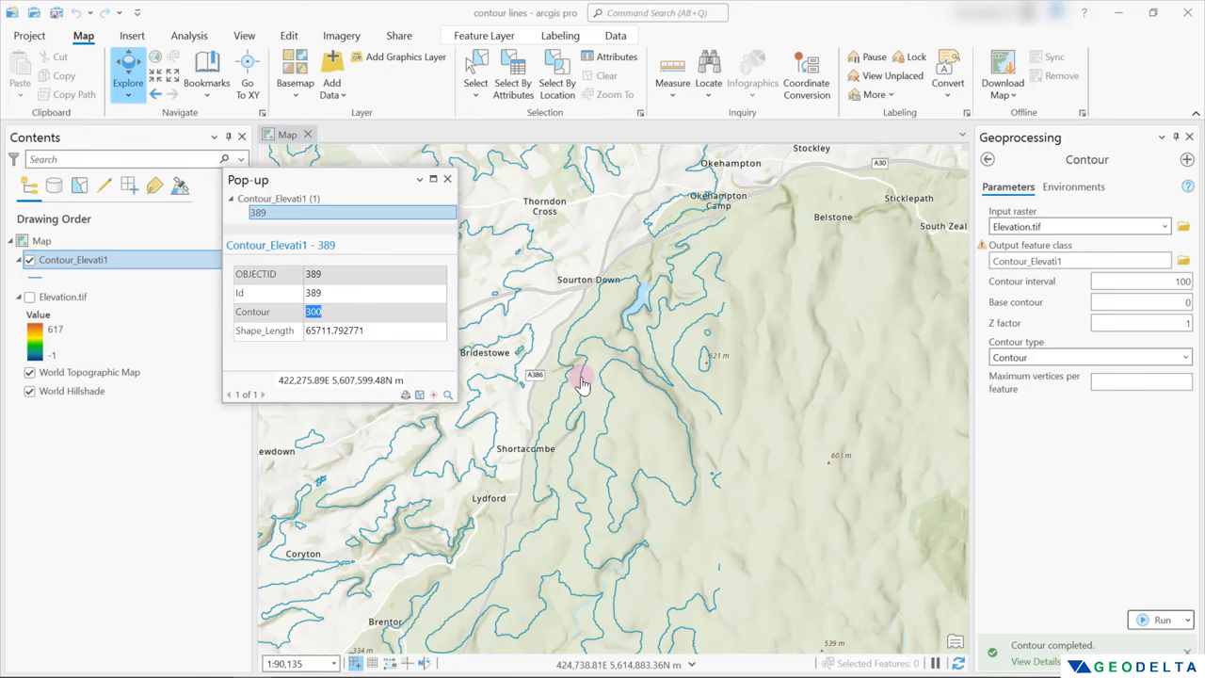
click(582, 381)
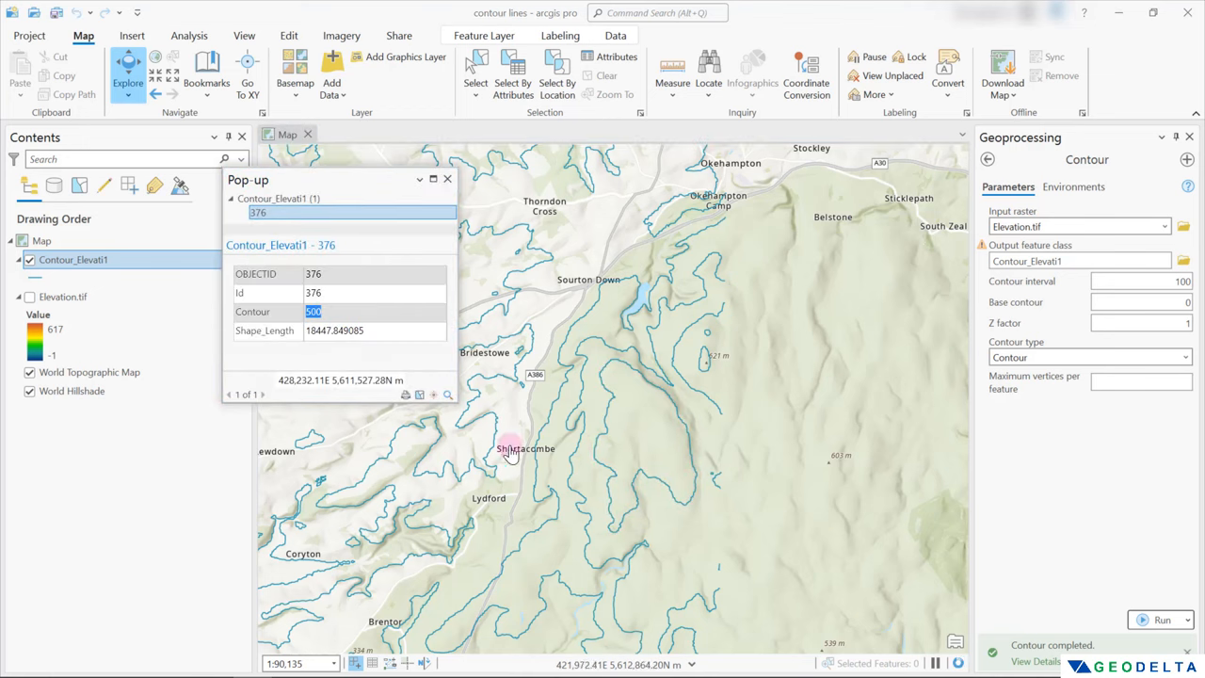
mouse_move(609, 419)
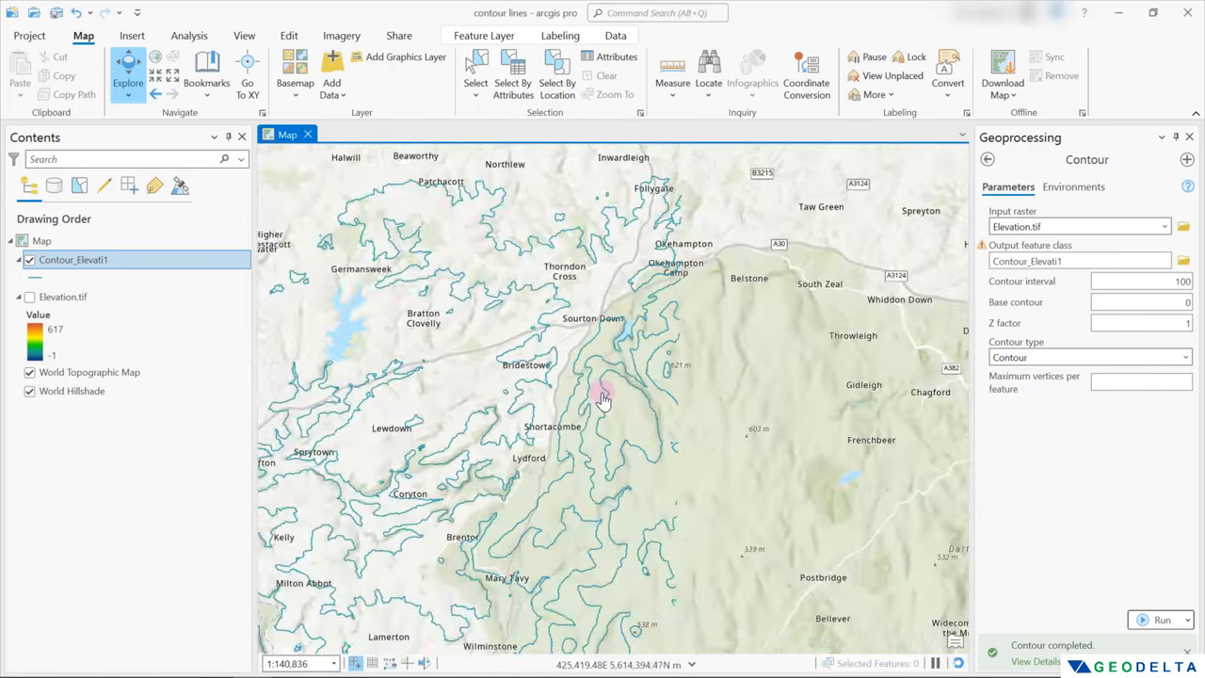
Step: Change the Contour tool's interval to 30 for output Contour_Elevati2
scroll(down, 3)
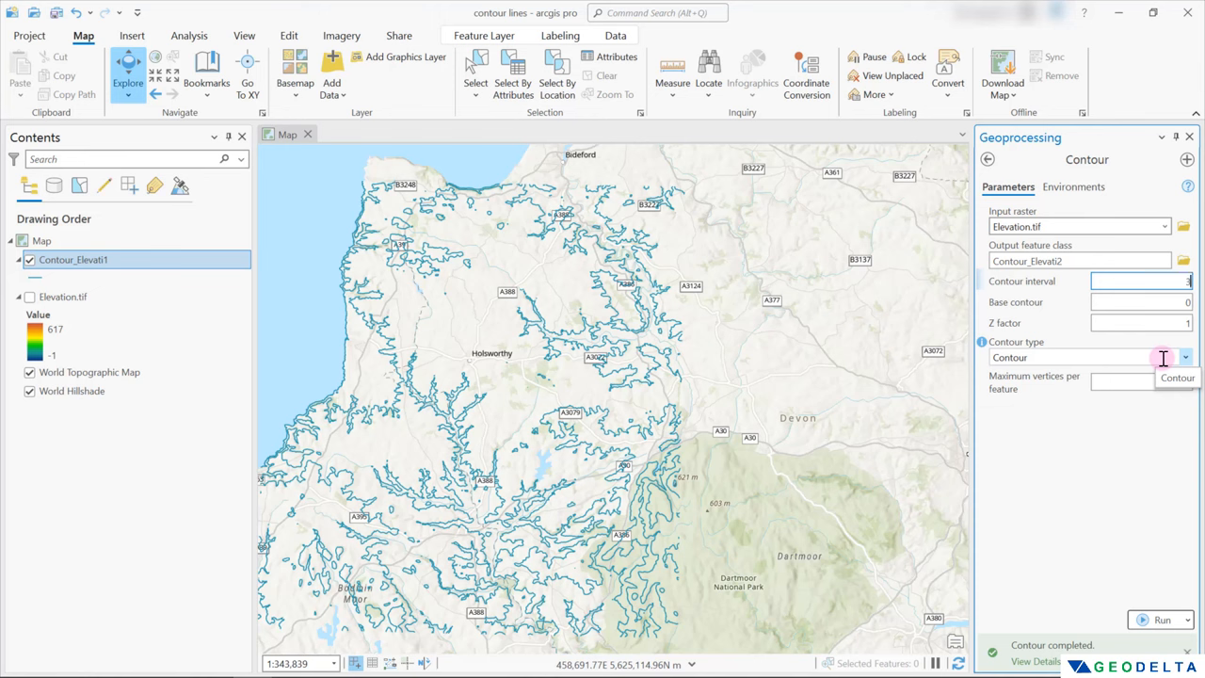
text(30)
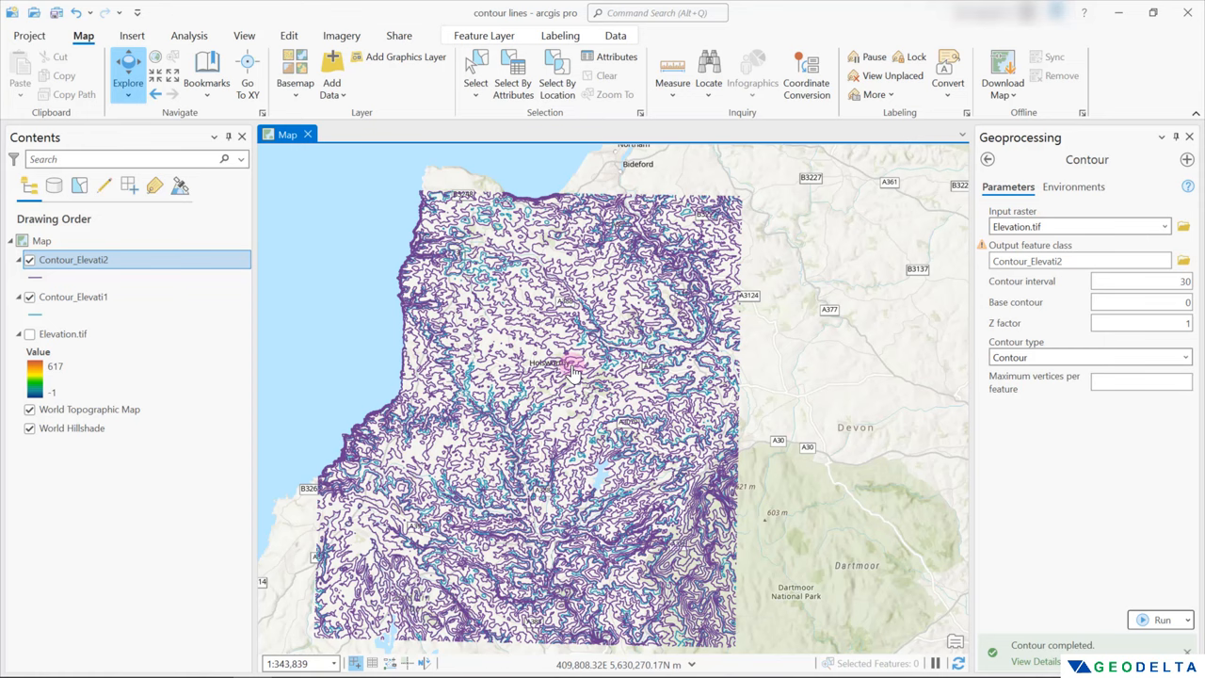
Step: Hide Contour_Elevati1 and scroll Contour_Elevati2's attribute table to check the Contour field
scroll(up, 3)
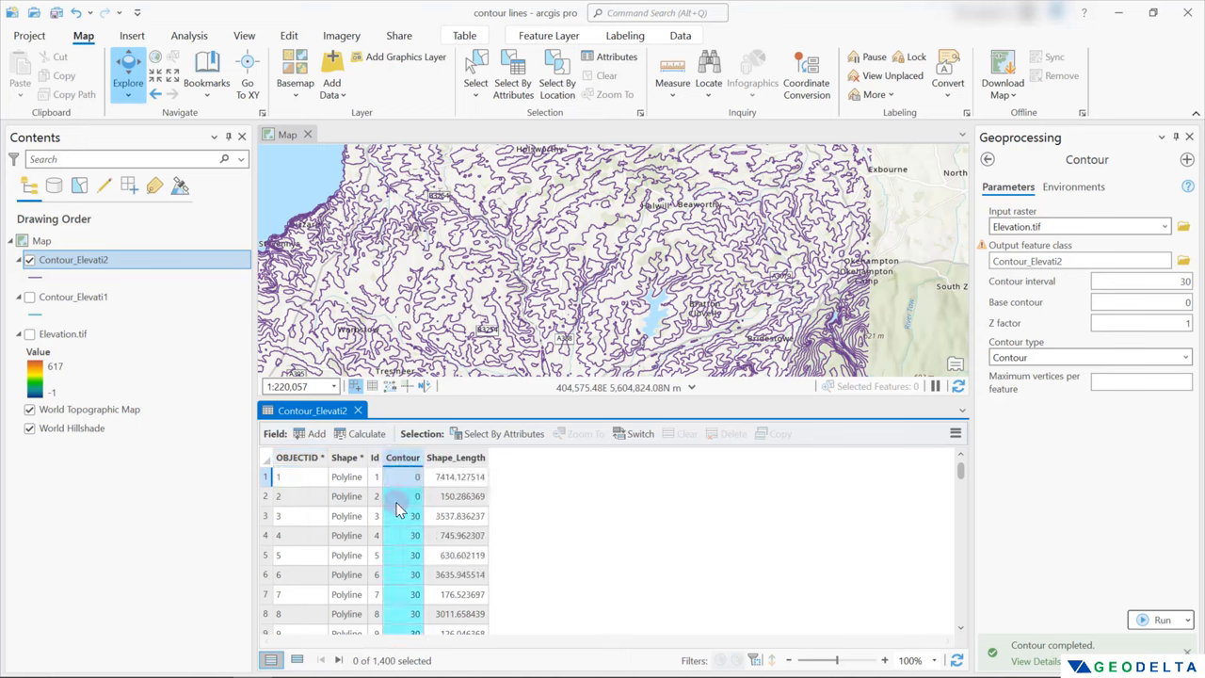
scroll(down, 3)
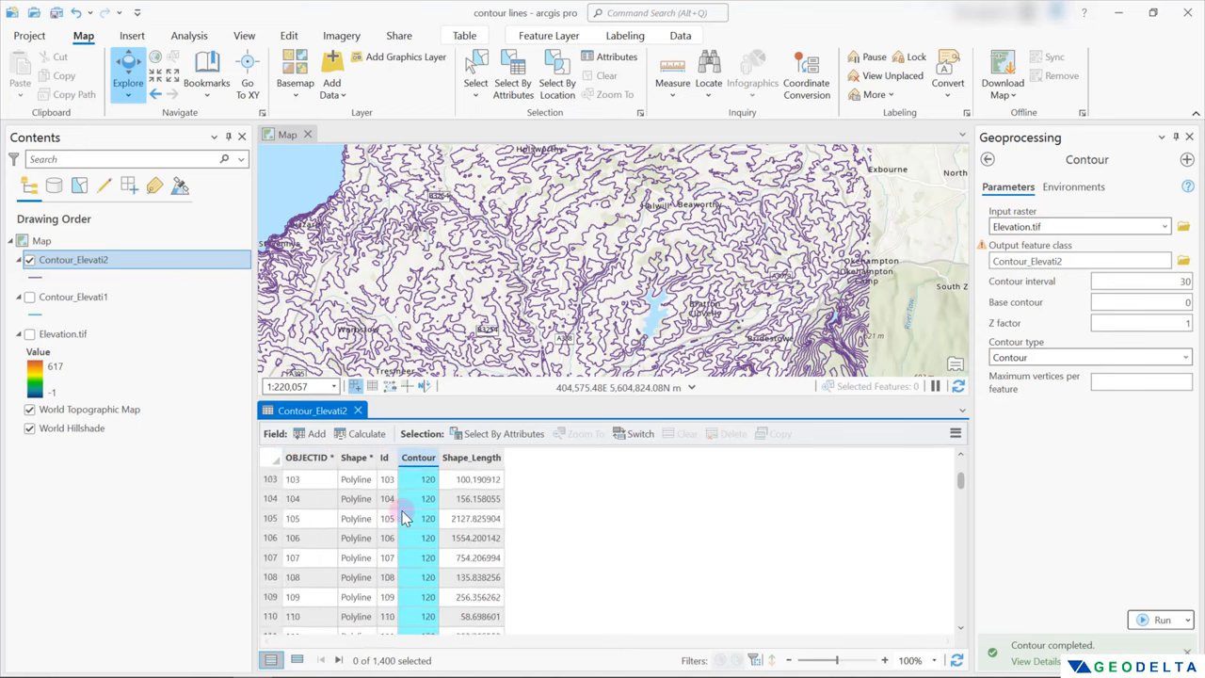
scroll(down, 3)
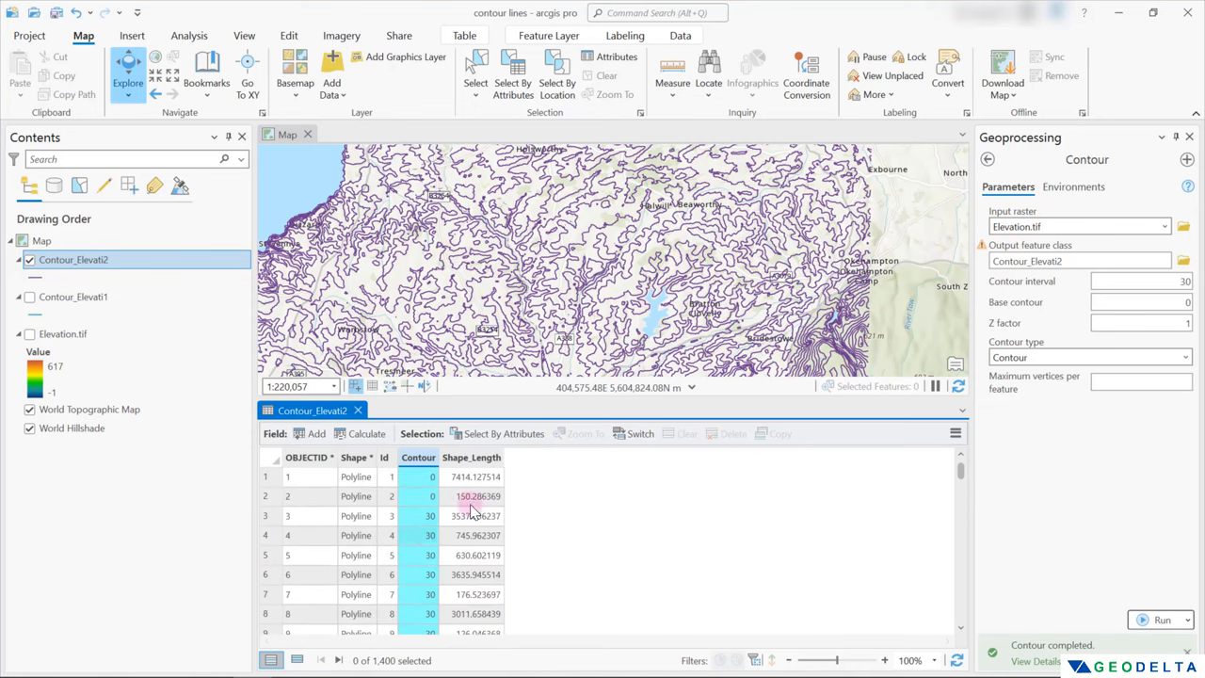
click(358, 409)
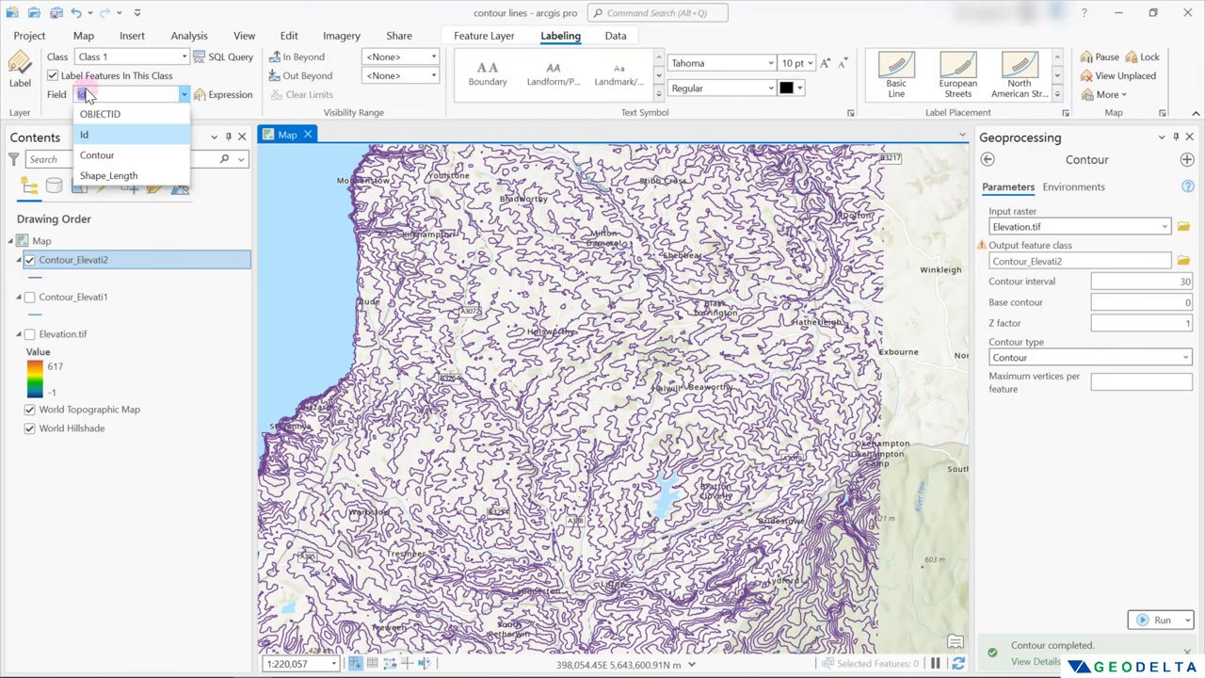
Step: Set the label field to Contour and turn on labeling for Contour_Elevati2
click(97, 155)
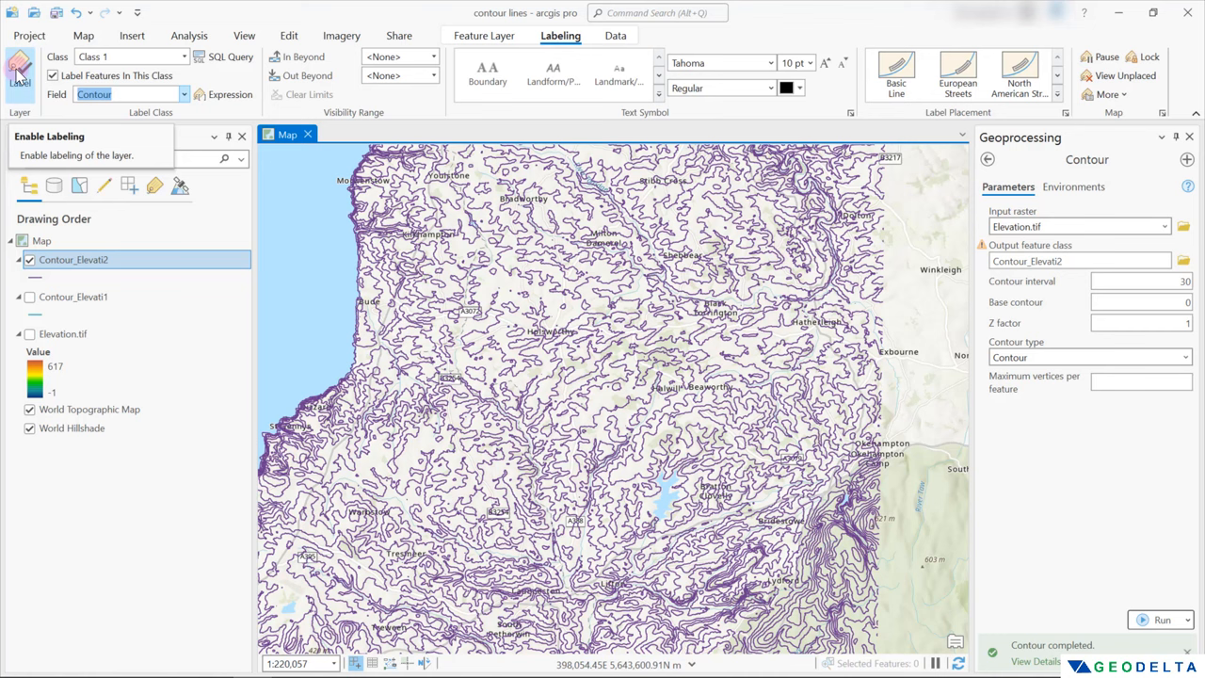
click(20, 71)
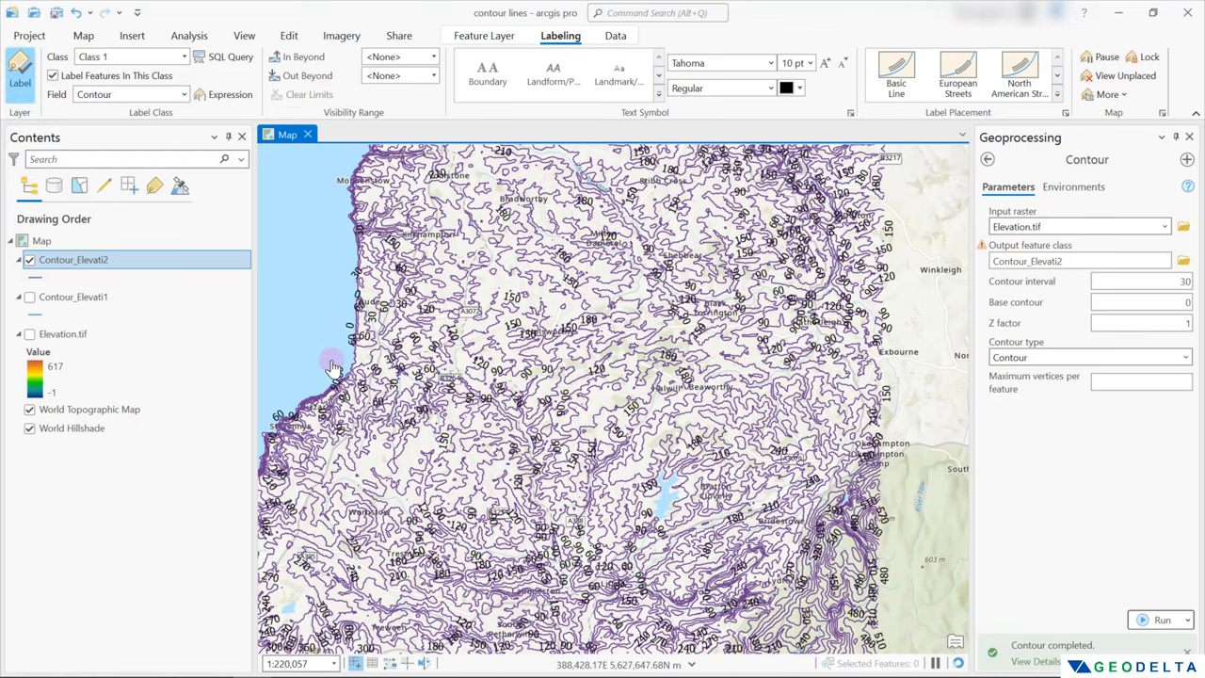
mouse_move(631, 375)
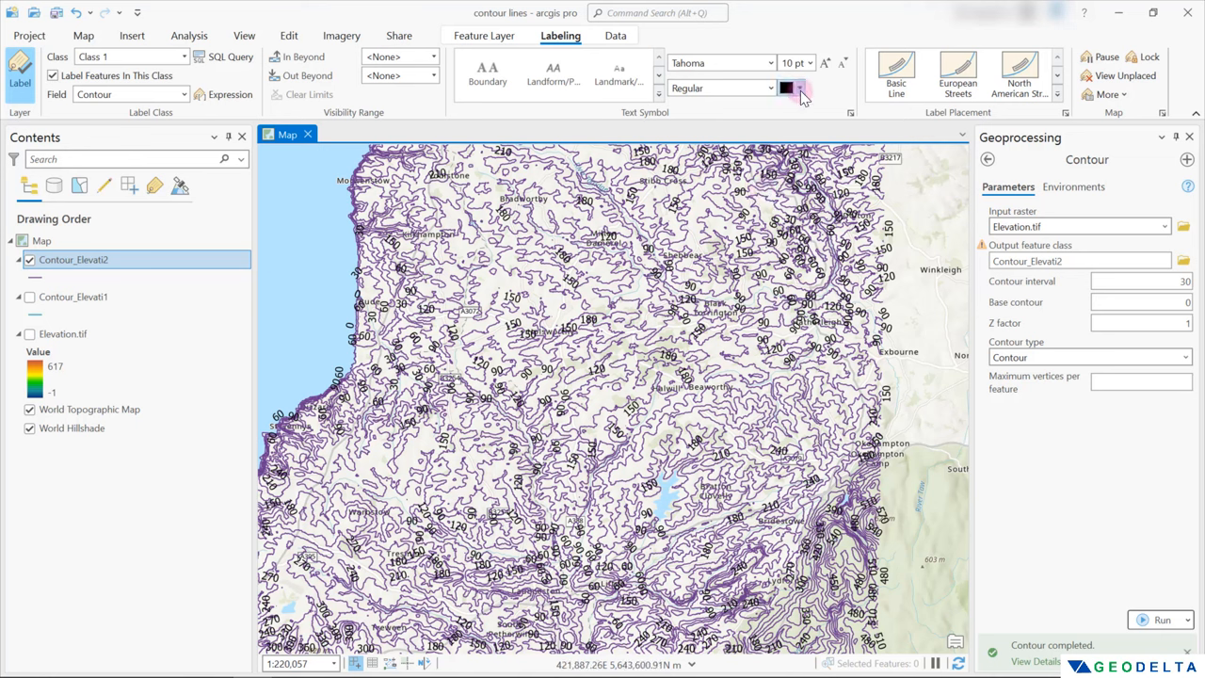
Step: Shrink the contour labels, zoom in, then set the label size to 9 pt
click(837, 63)
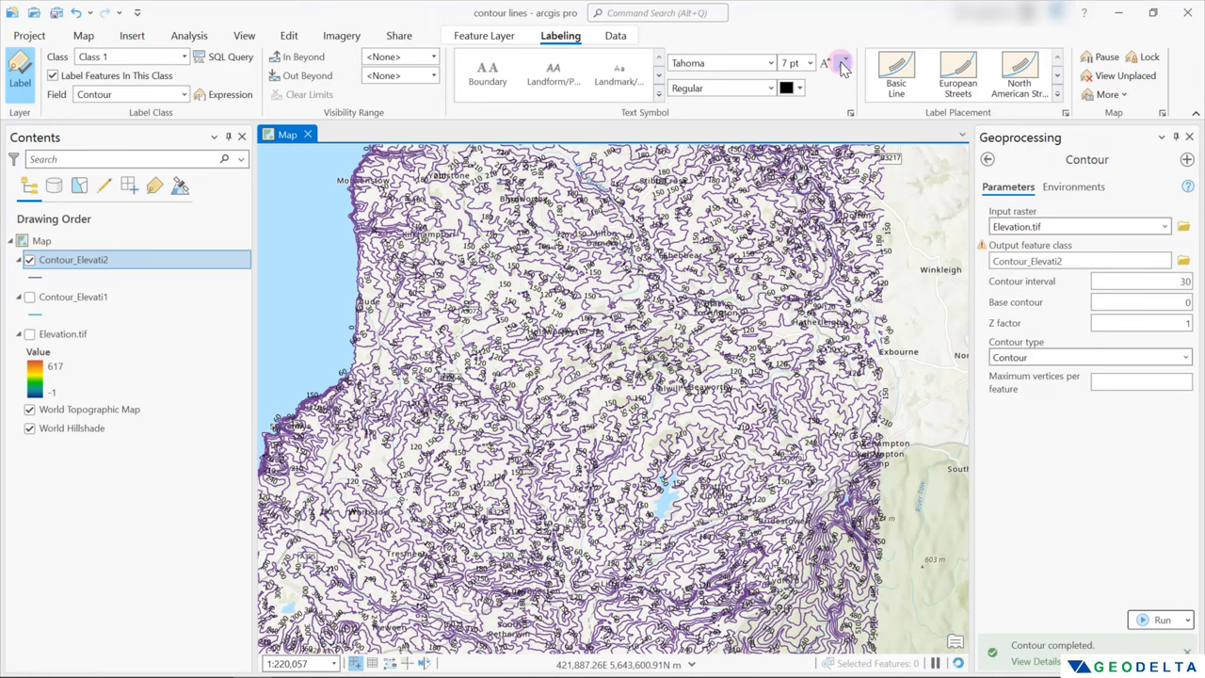
click(814, 67)
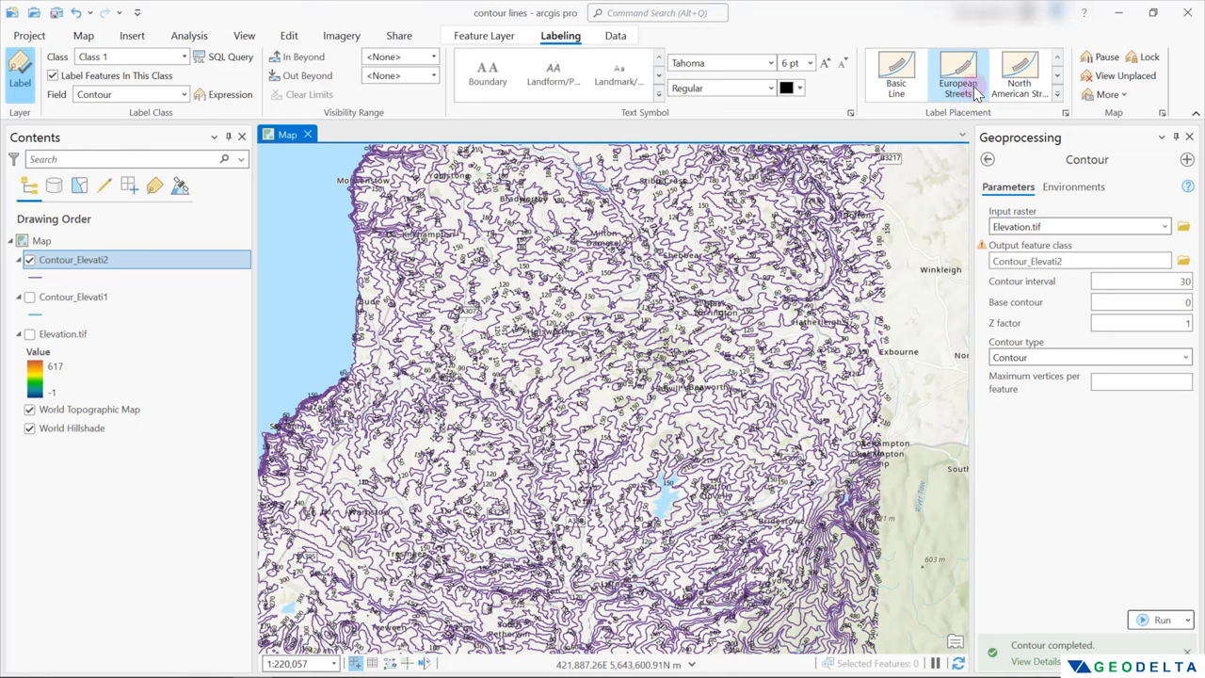
mouse_move(957, 75)
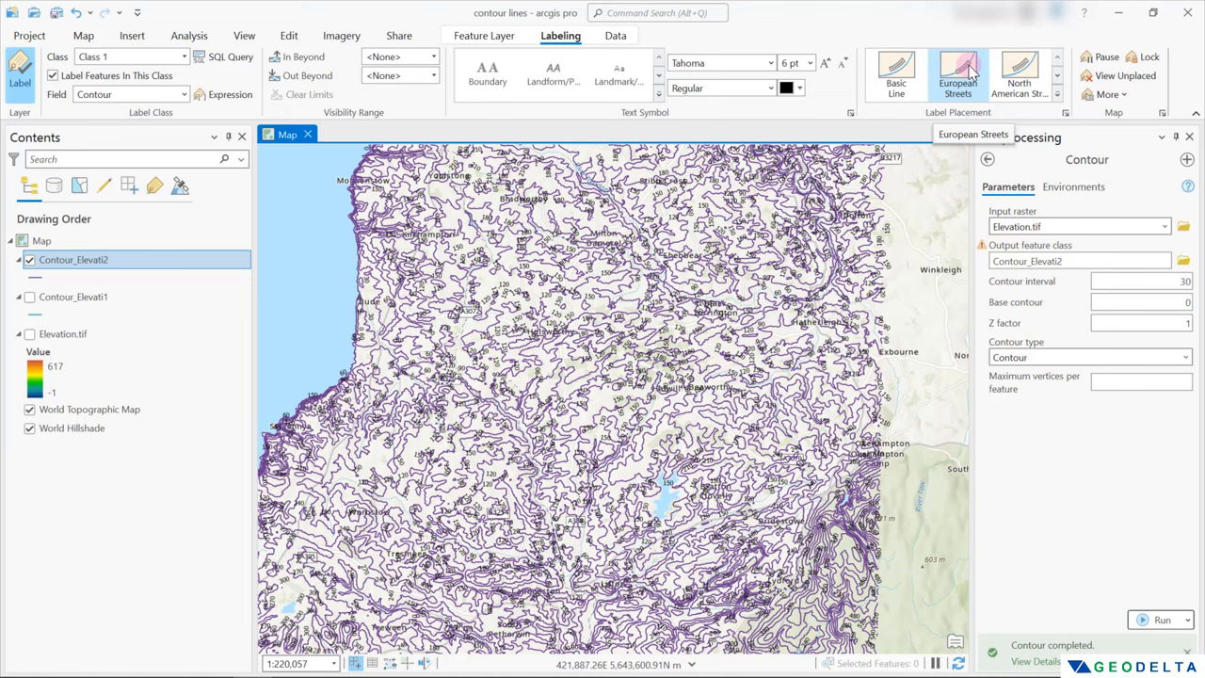
mouse_move(957, 73)
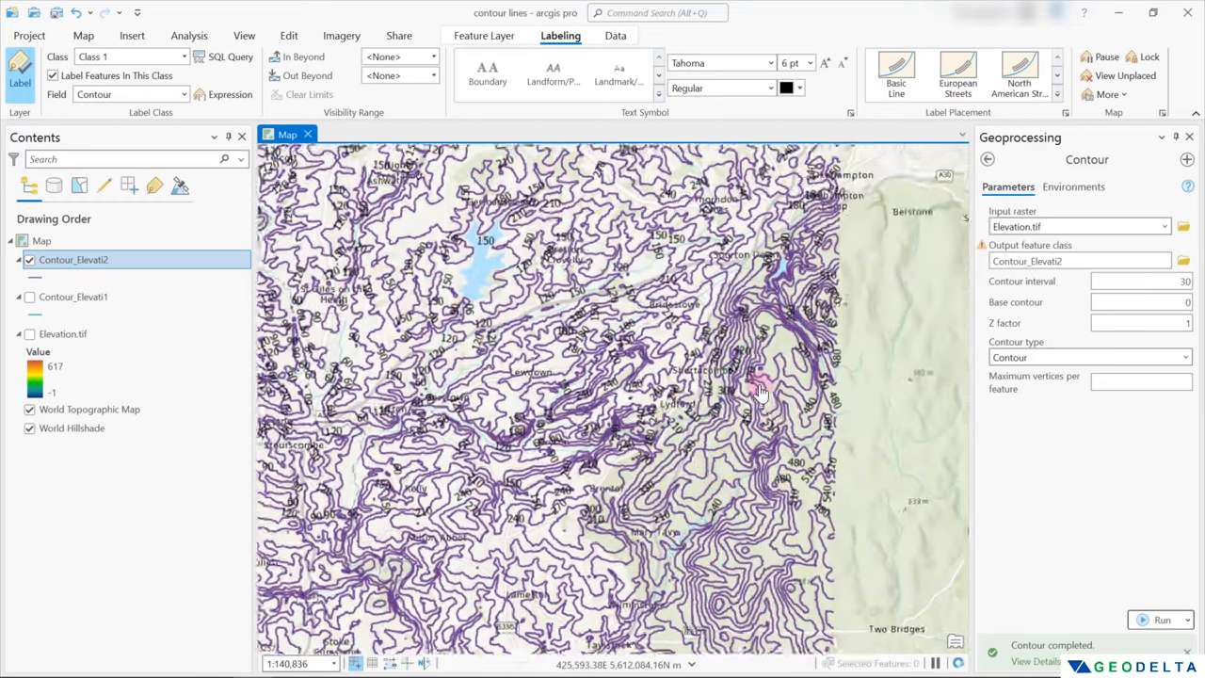
scroll(up, 3)
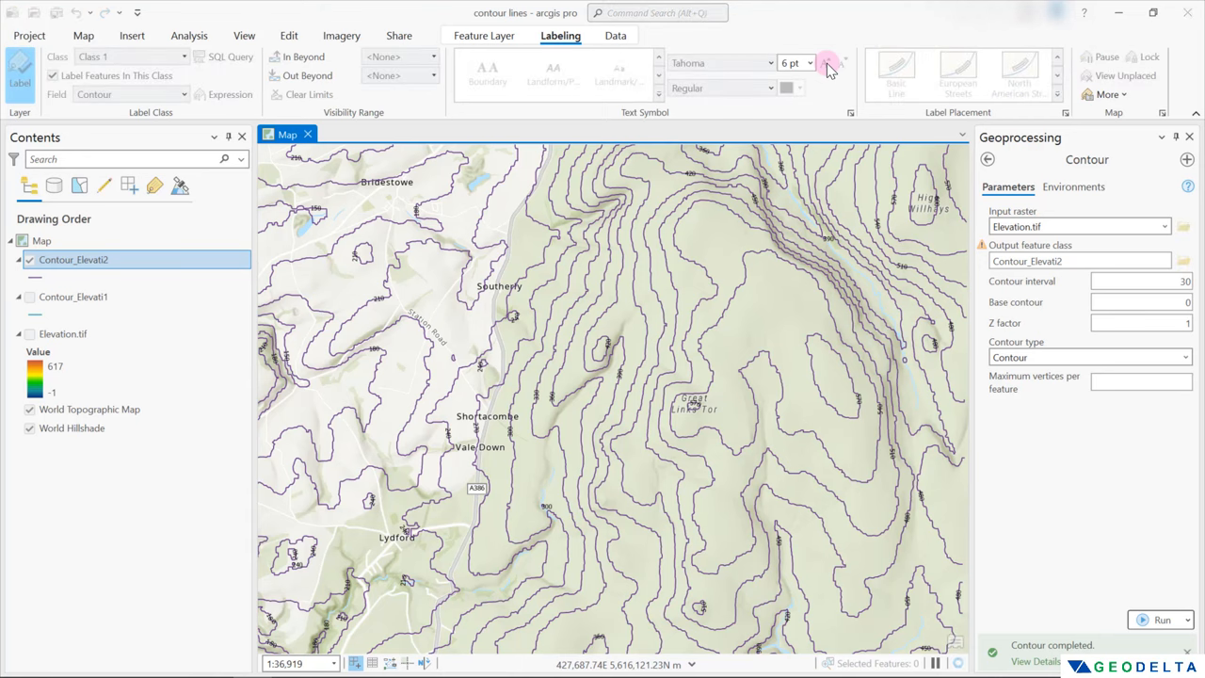
click(826, 59)
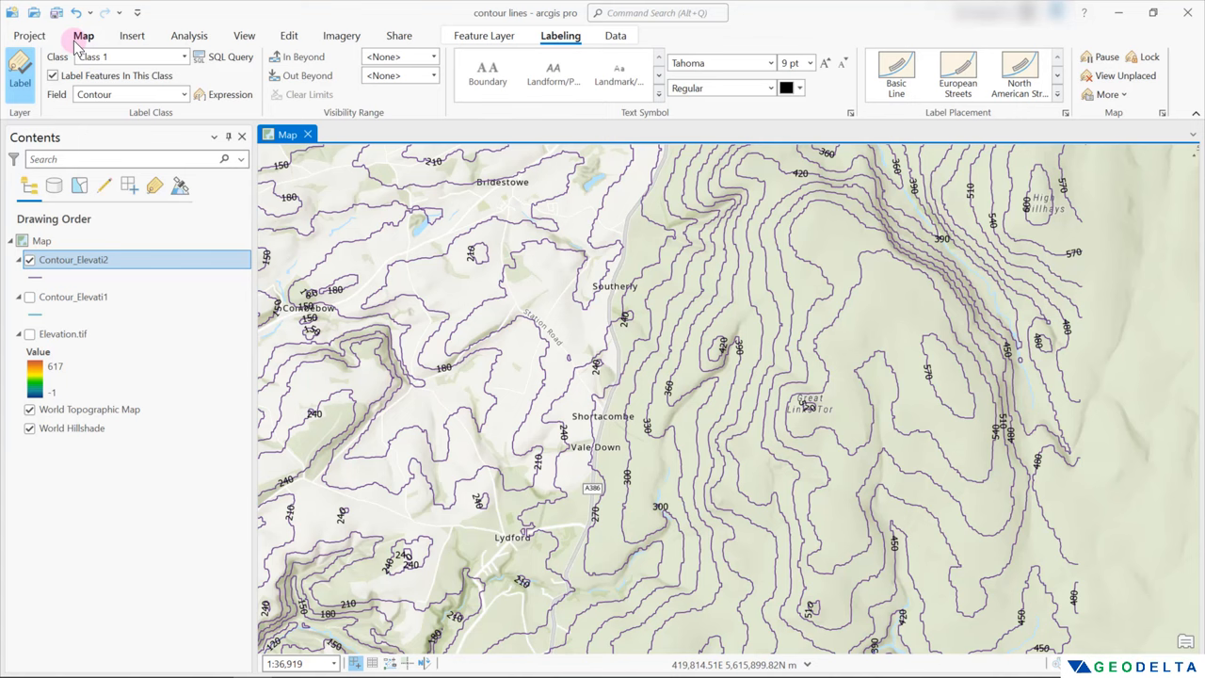
click(83, 35)
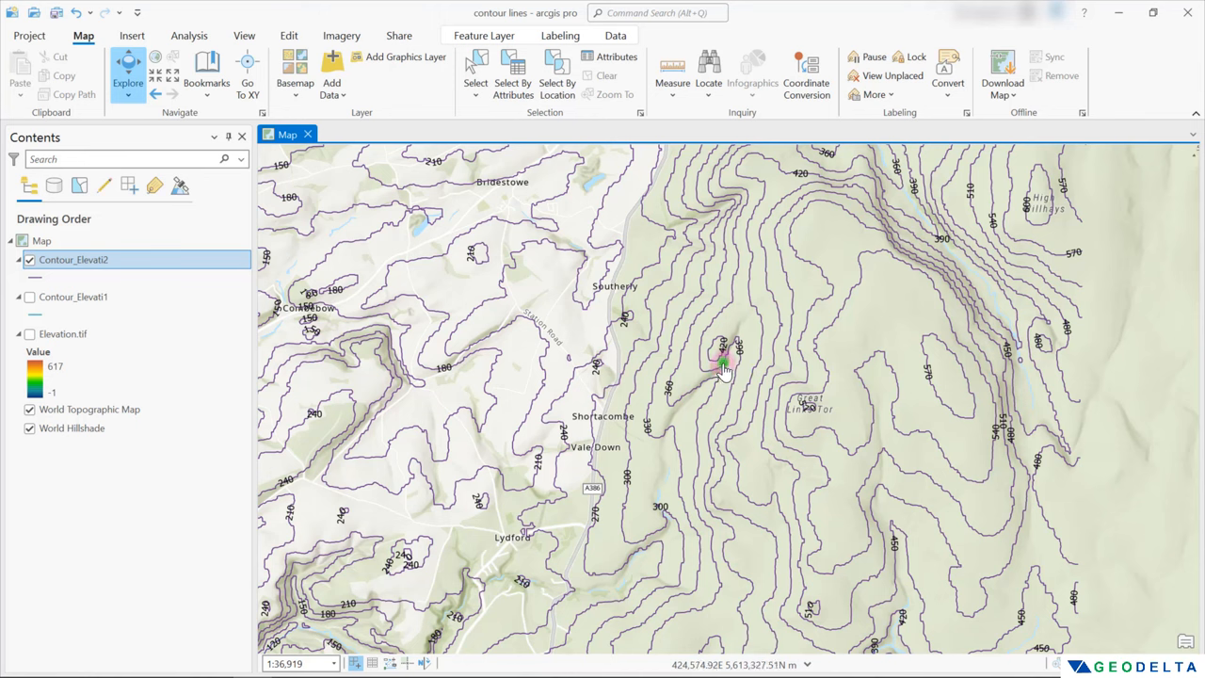
click(723, 361)
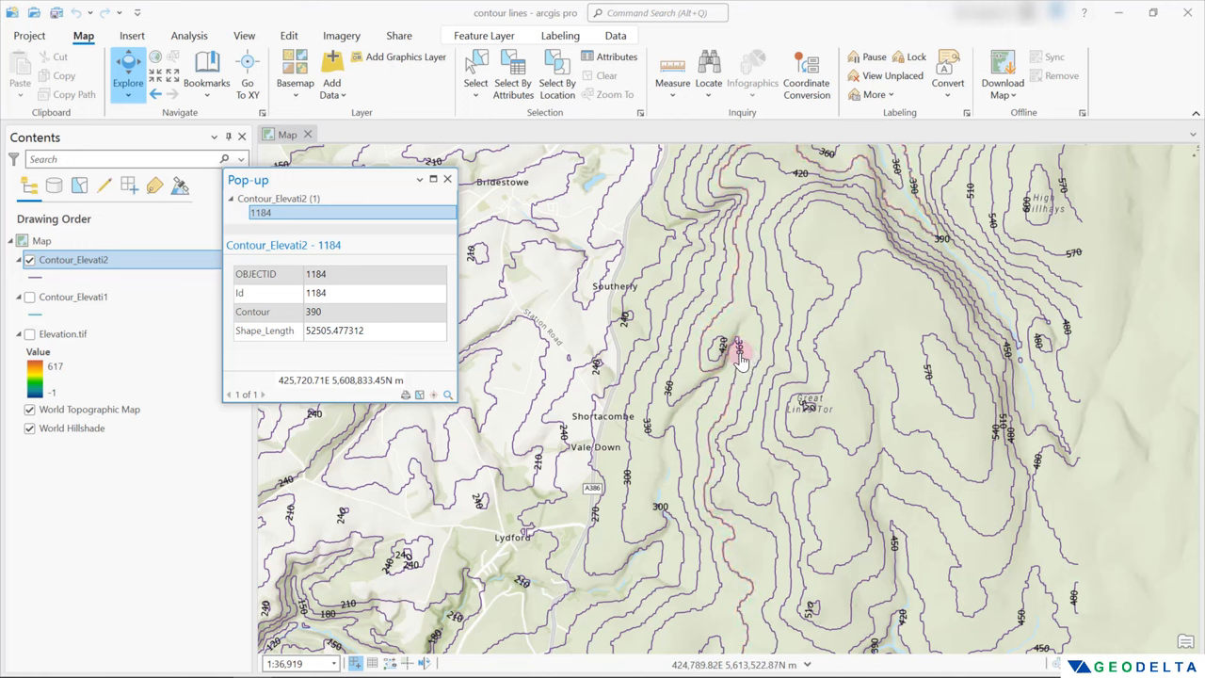
mouse_move(744, 365)
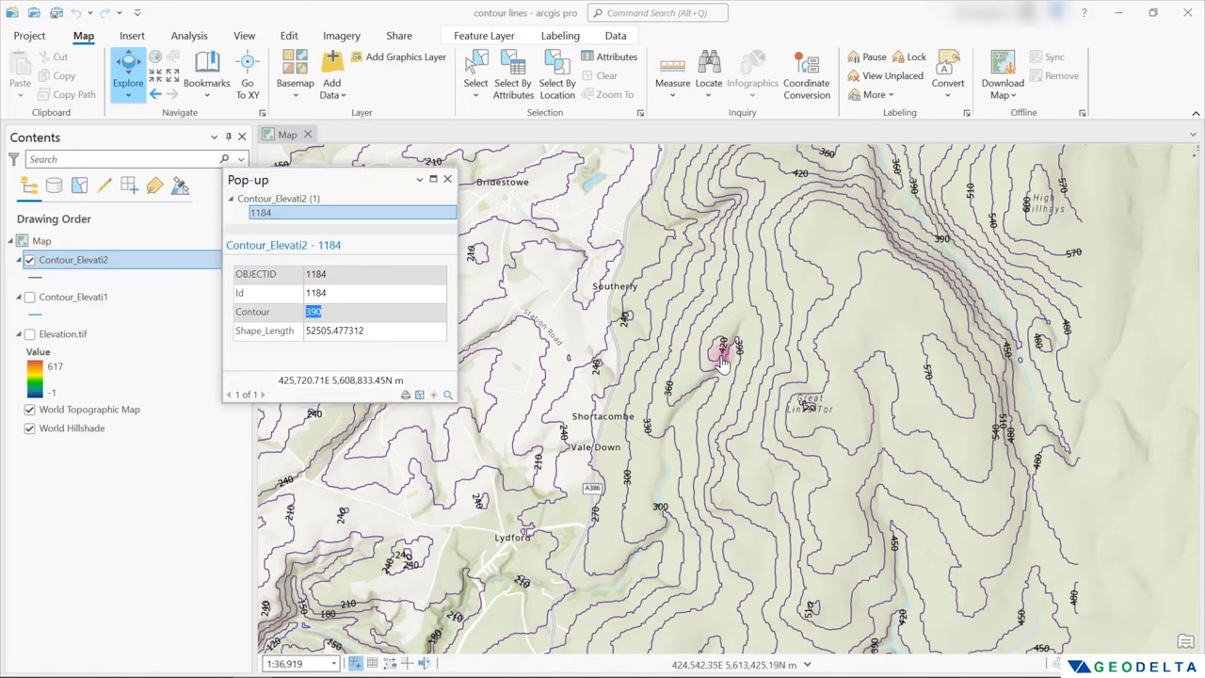
click(447, 179)
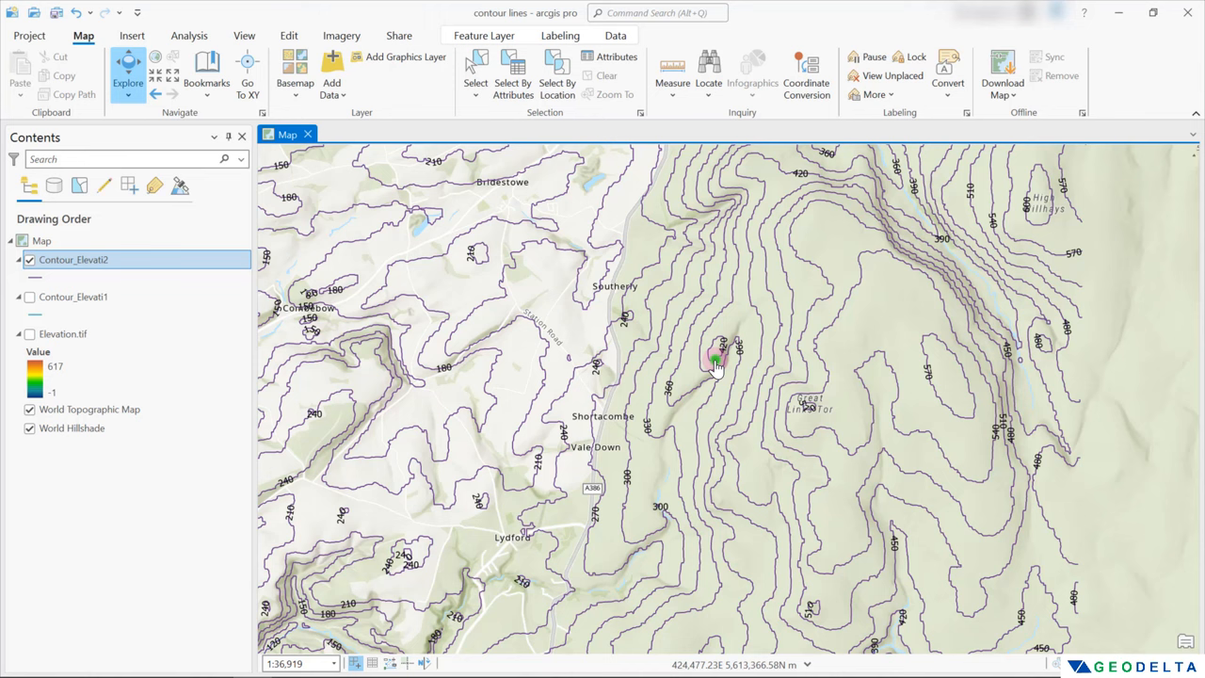
click(714, 363)
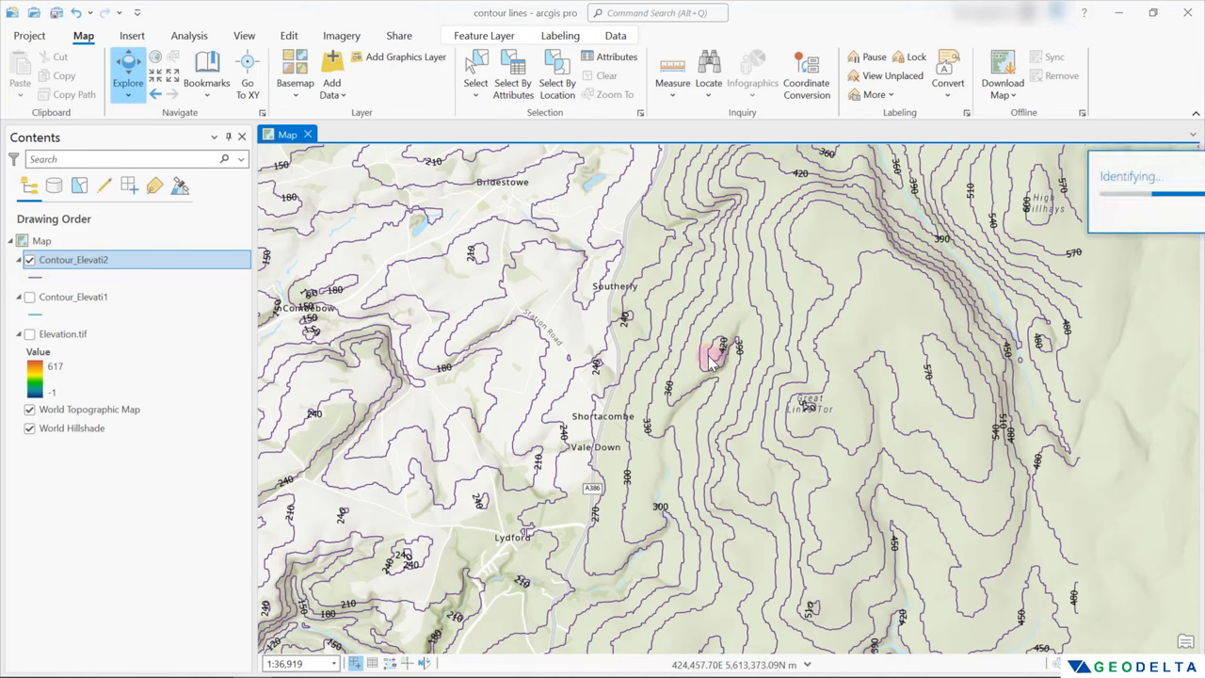
click(708, 356)
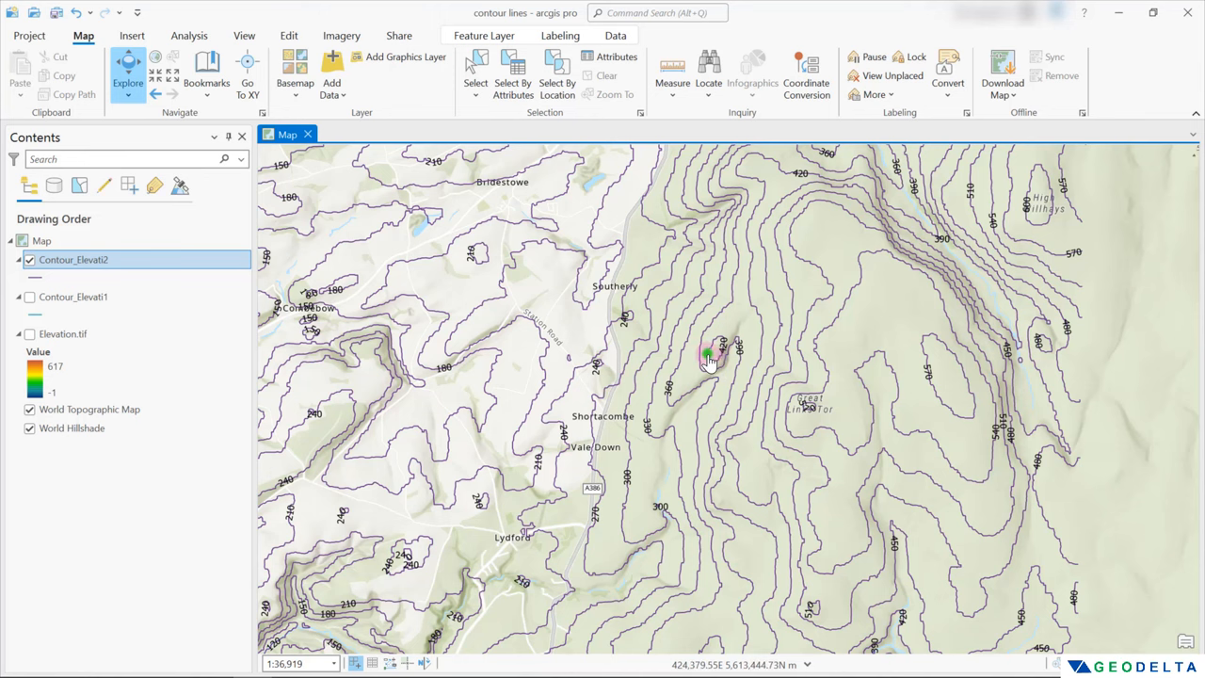
click(708, 355)
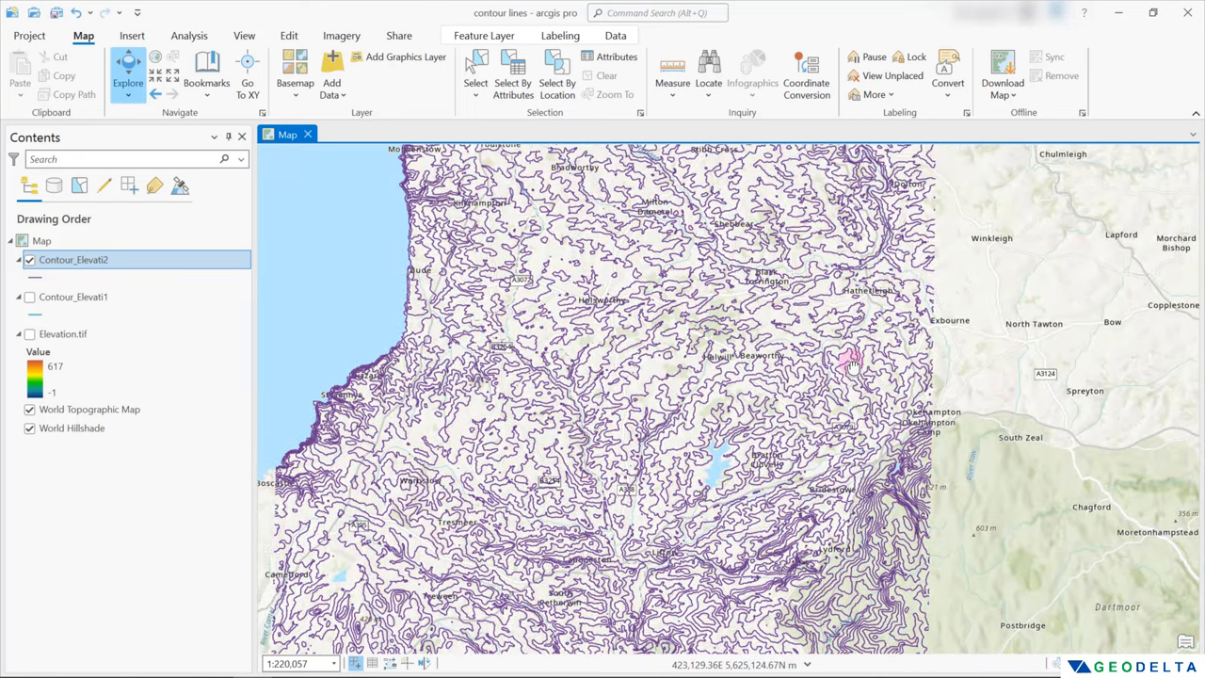
scroll(down, 3)
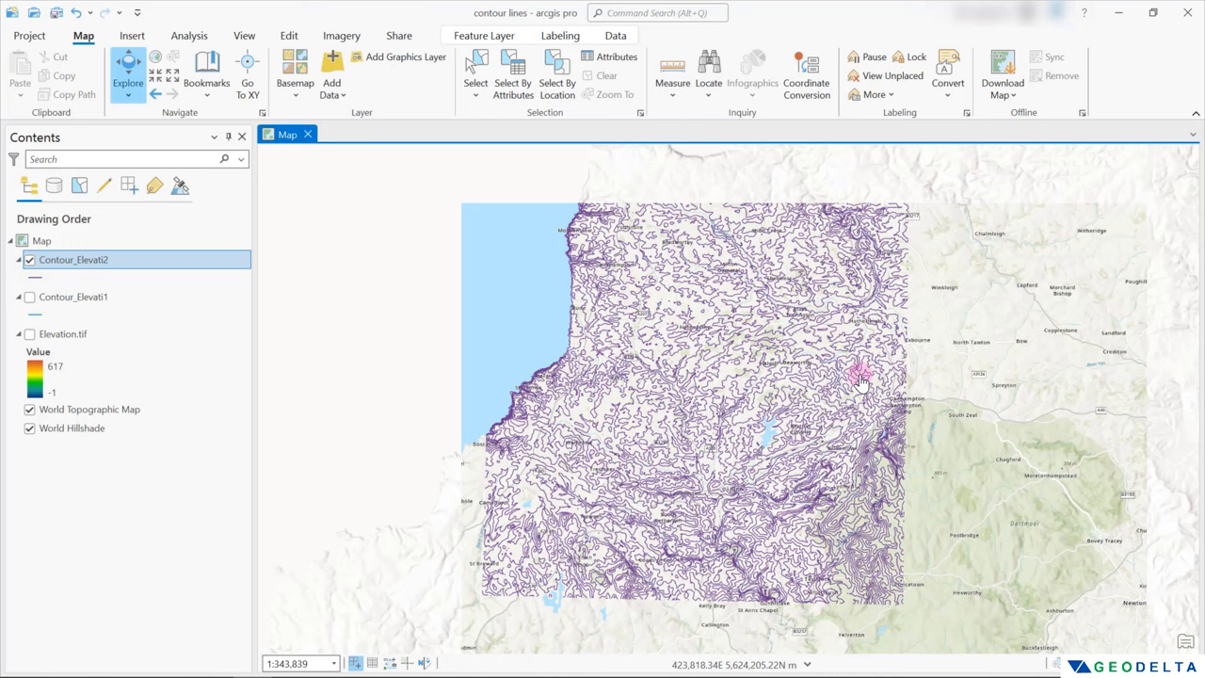